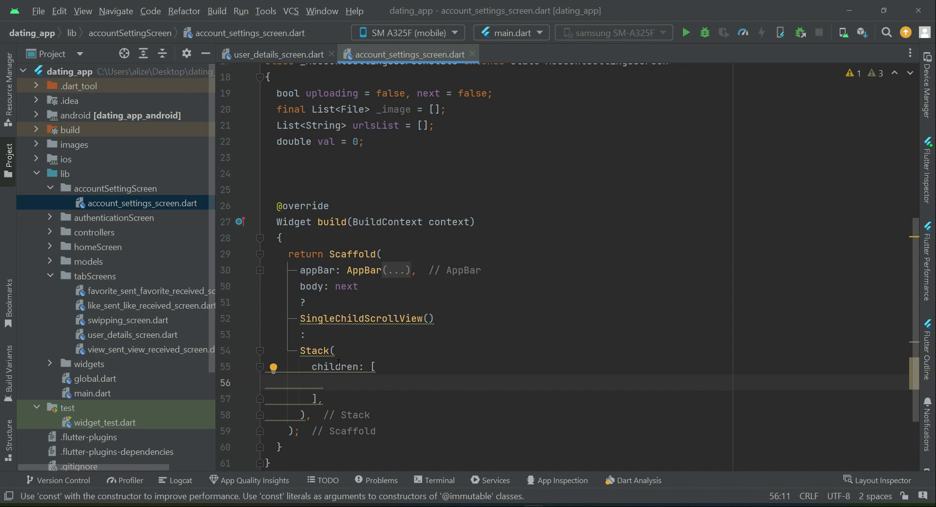
Add a Container with padding EdgeInsets.all(4) whose child is a GridView.builder
text(Container()
text(padding: ,)
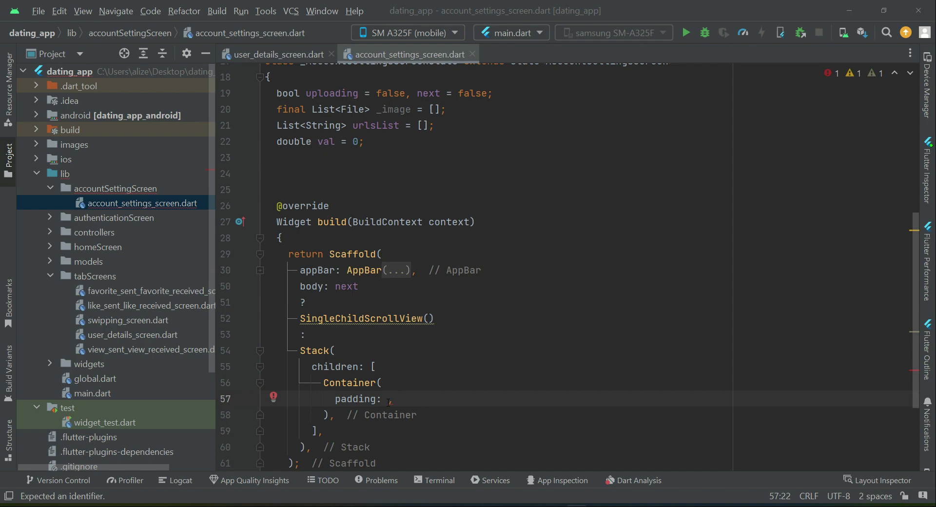
text(const EdgeInsets.all(4),)
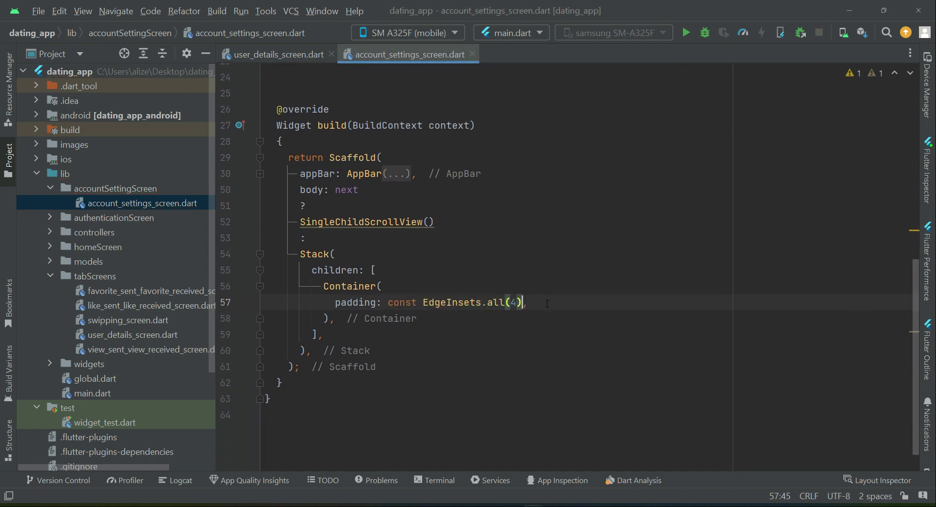
text(child: ,)
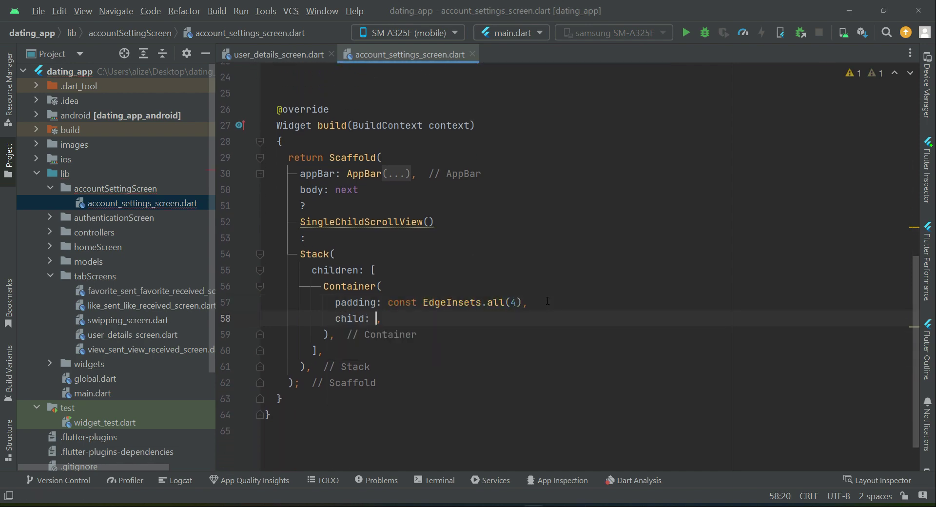
text(GridView.)
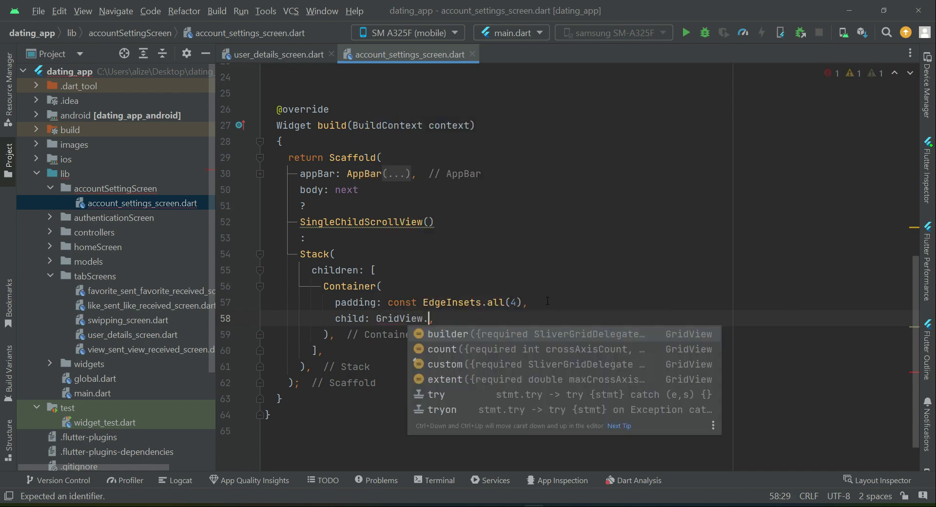
click(448, 333)
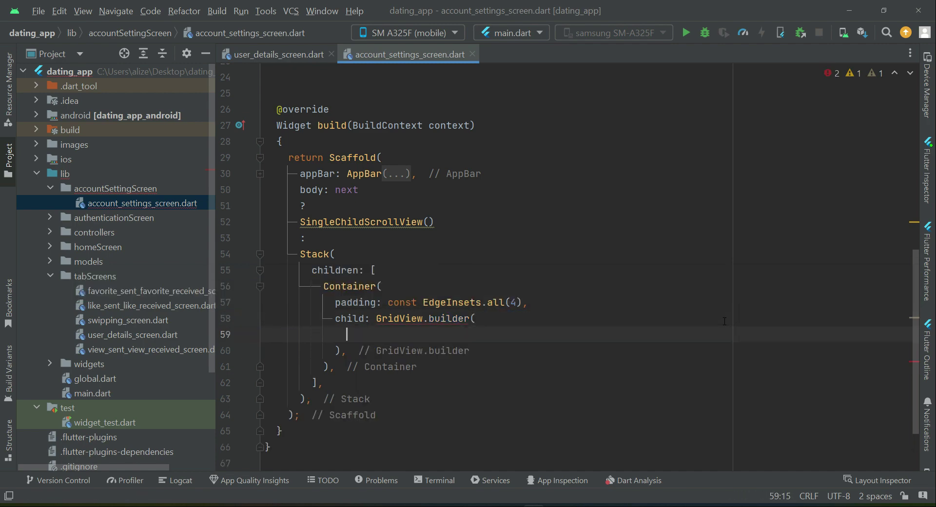
Give the grid itemCount: _image.length + 1
text(itemCount: ,)
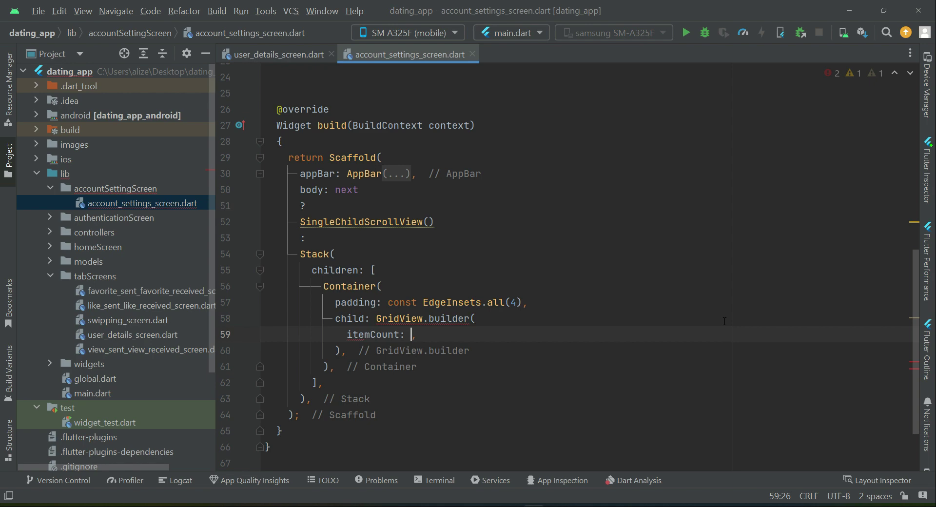
text(_ima)
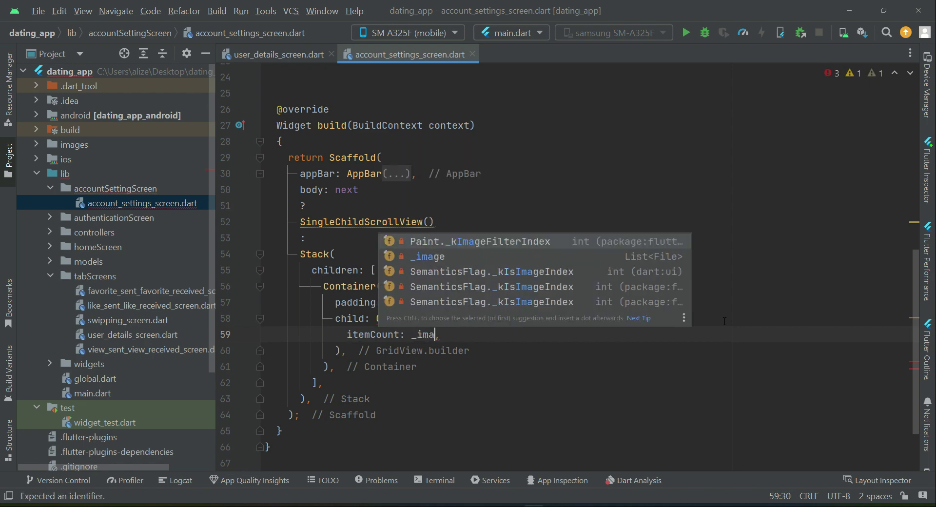
click(427, 256)
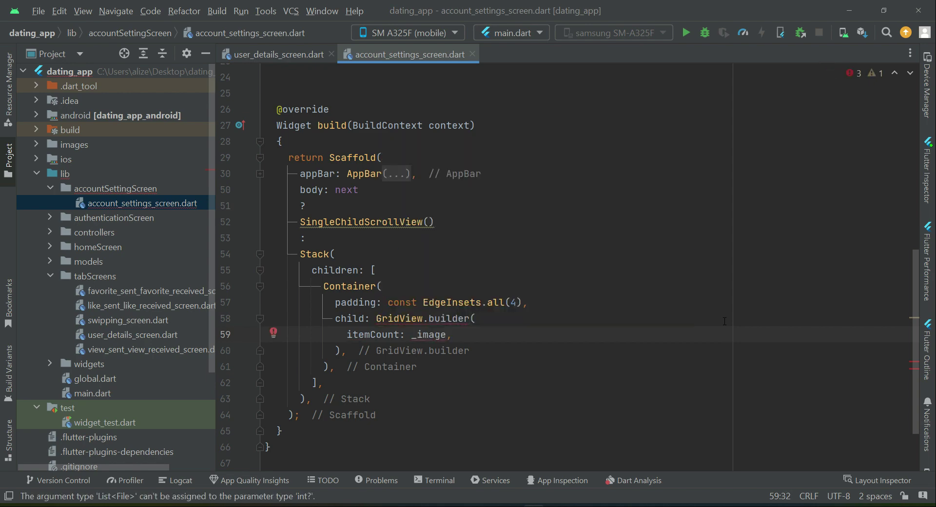
text(.length)
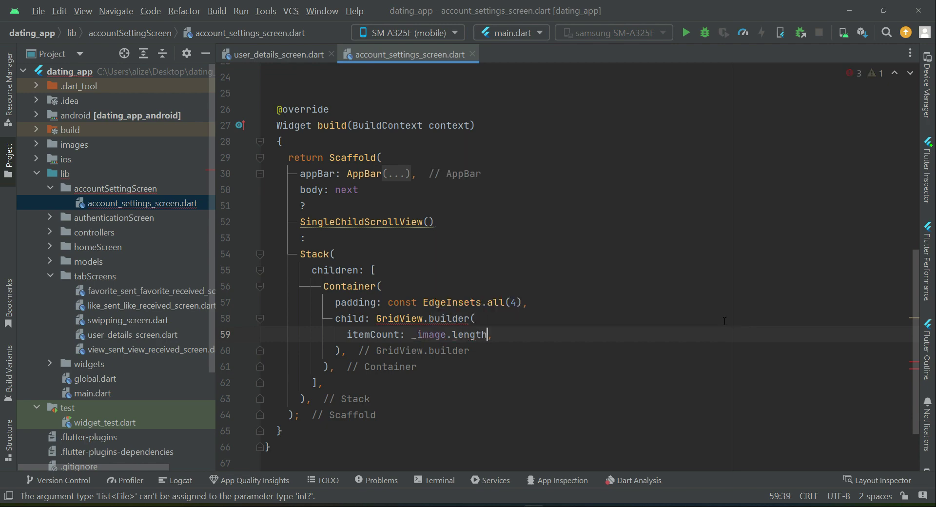
text(+ 1,)
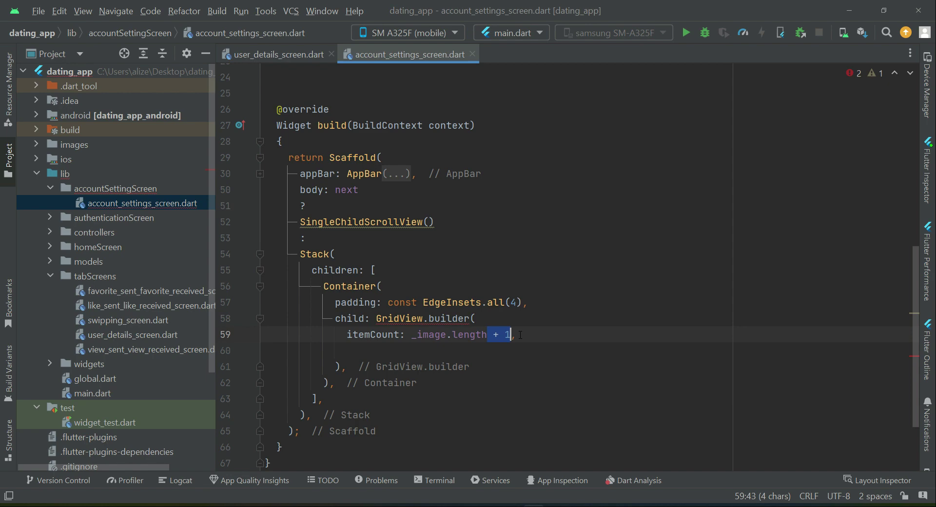
Set gridDelegate to const SliverGridDelegateWithFixedCrossAxisCount(crossAxisCount: 3)
text(gridDelegate: c,)
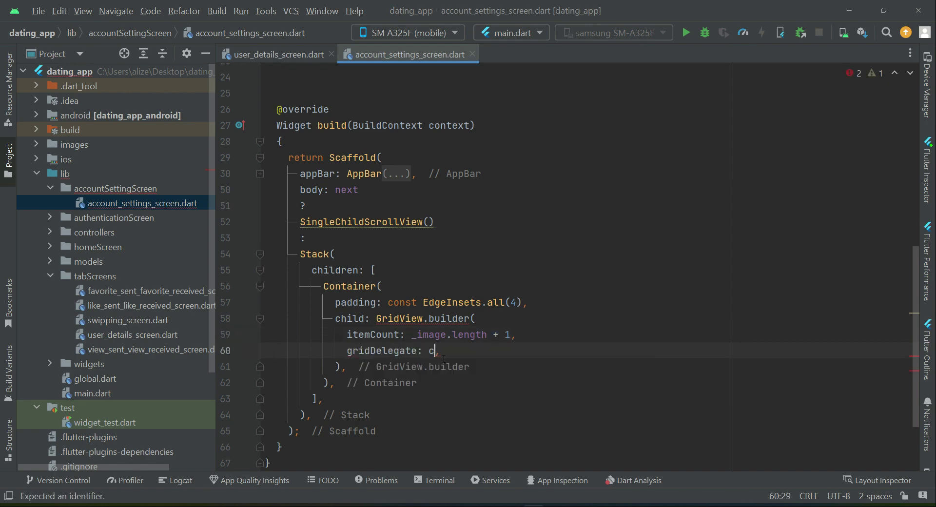
text(onst)
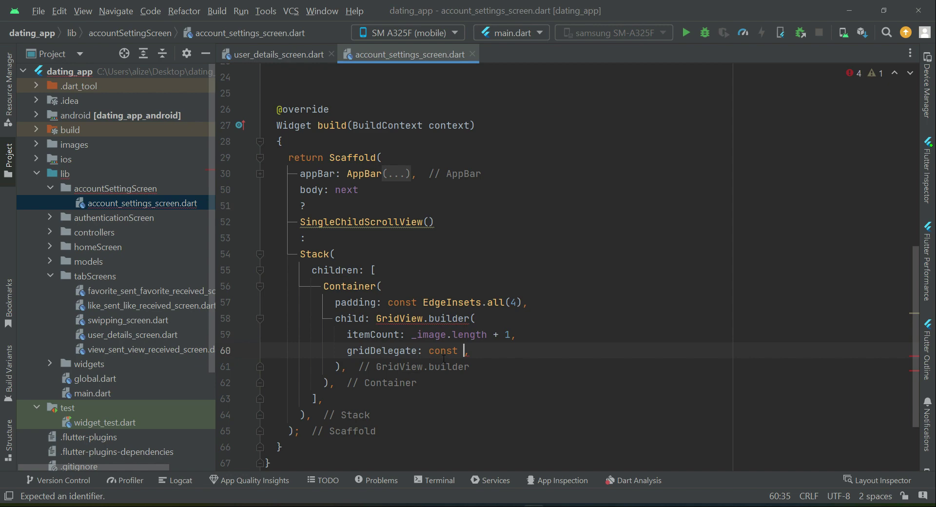
text(Sliver)
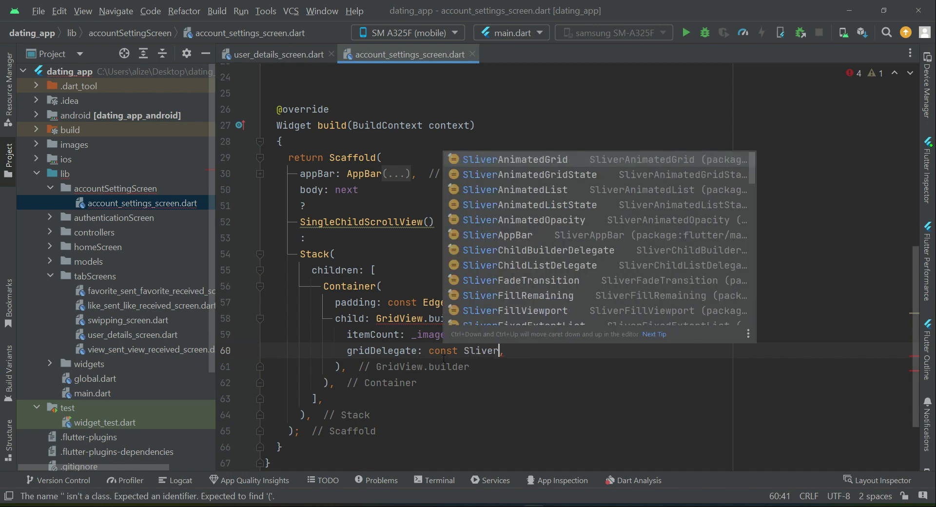
text(Gri)
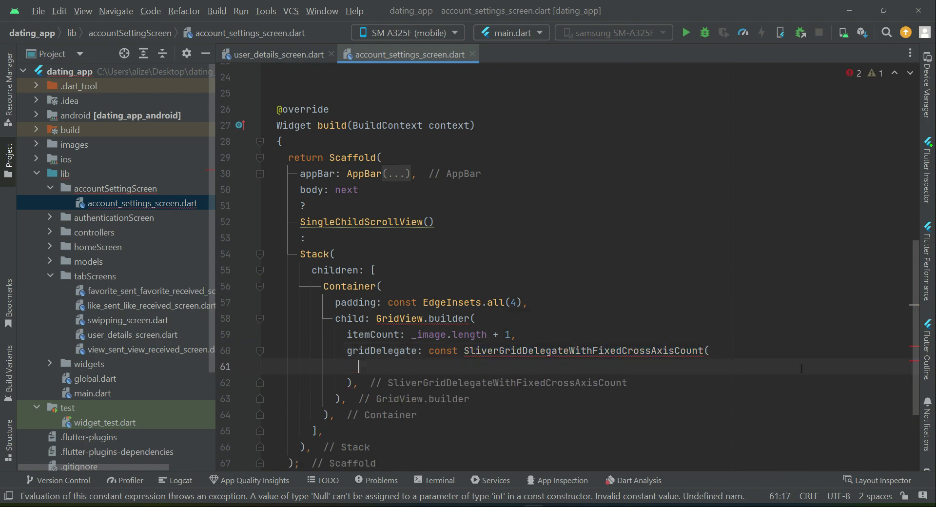
text(crossAxisCount:)
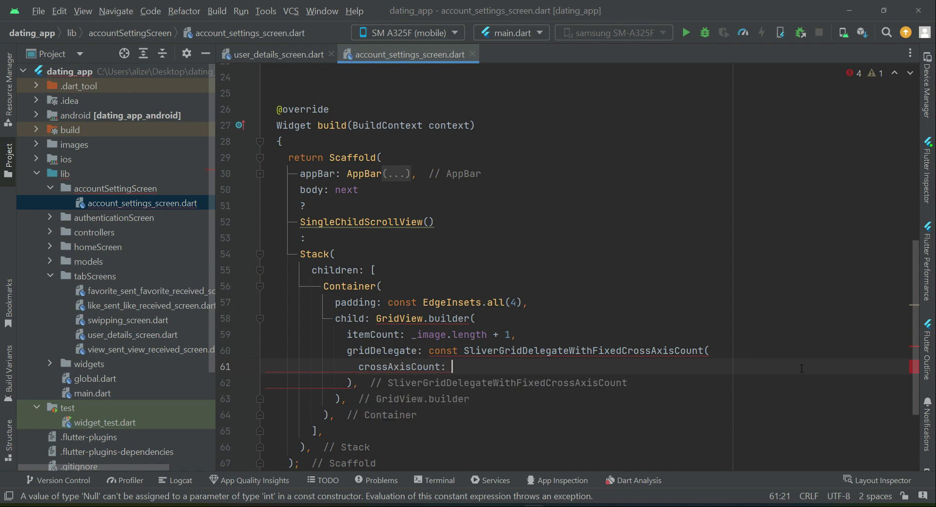
text(3)
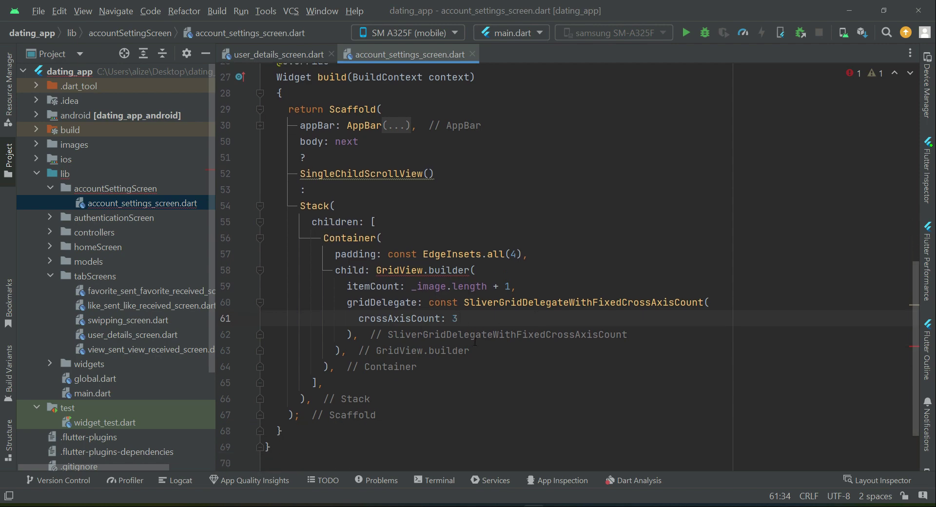
click(708, 302)
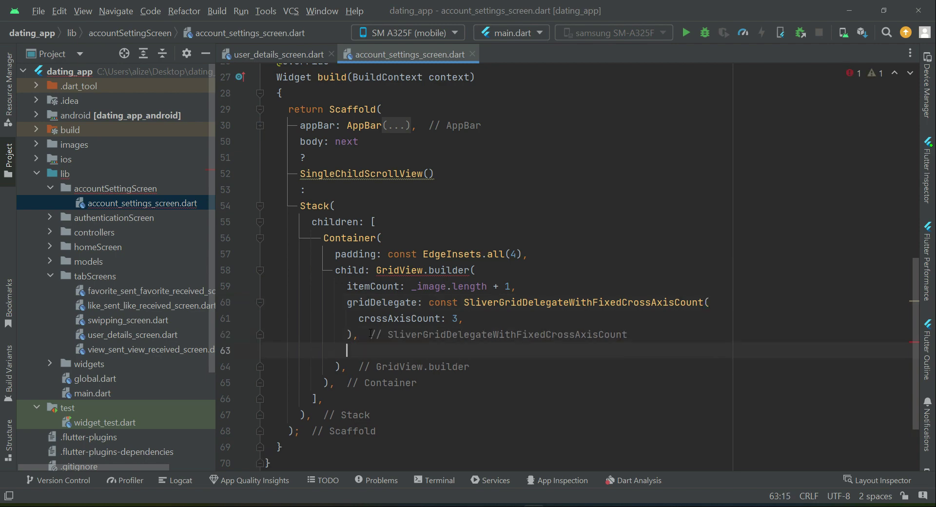
Write itemBuilder: (context, index) returning index == 0 ? Container()
text(itemBuilder: ,)
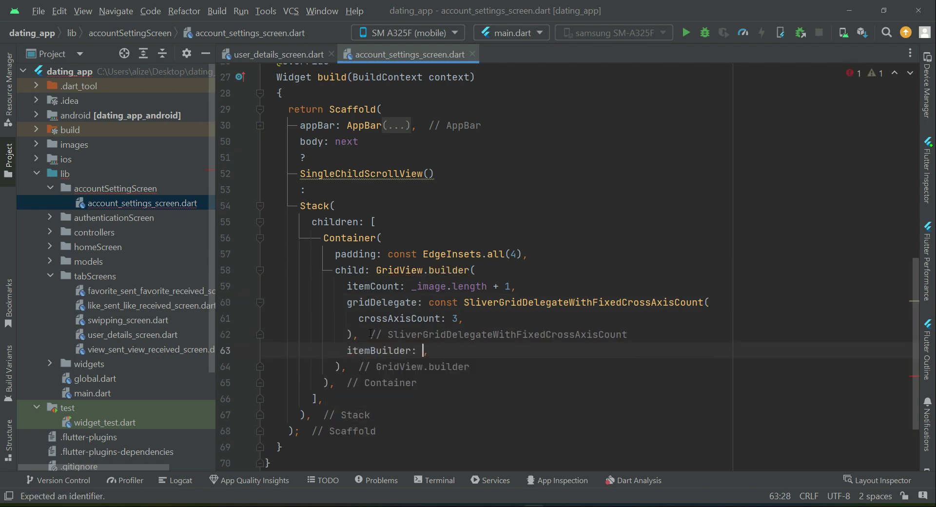
text((context)
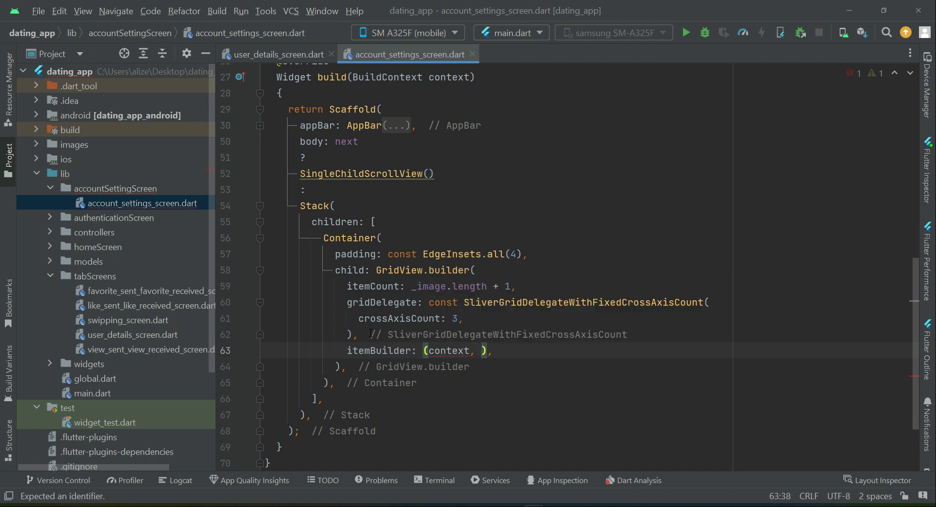
text(index)
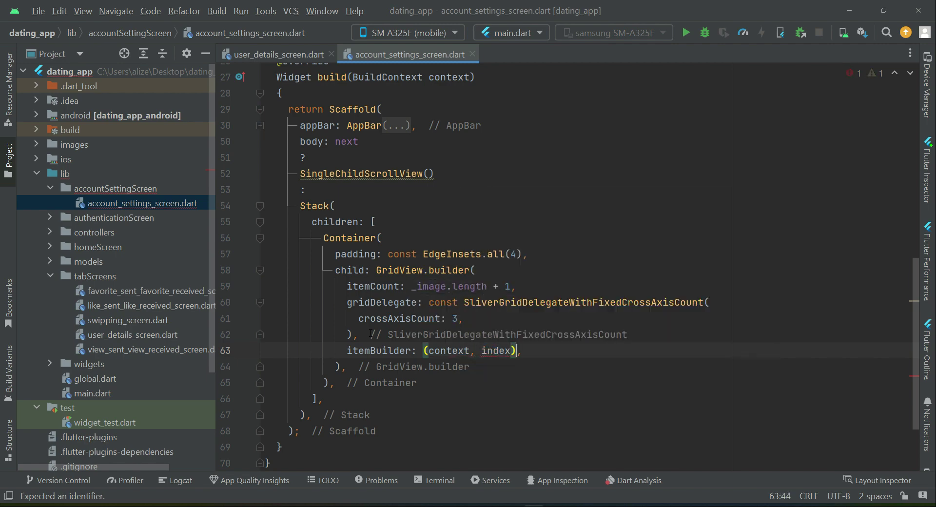
text({})
text(return index ==)
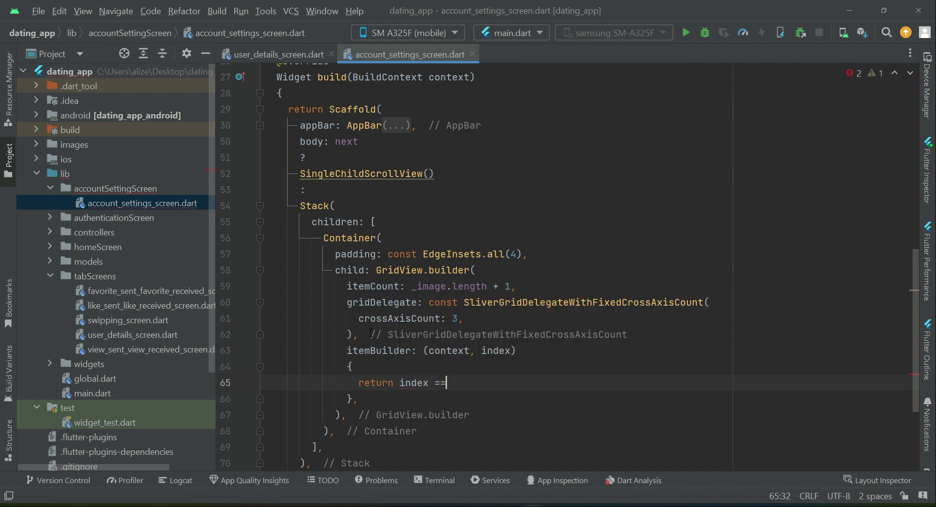
text(0 ?)
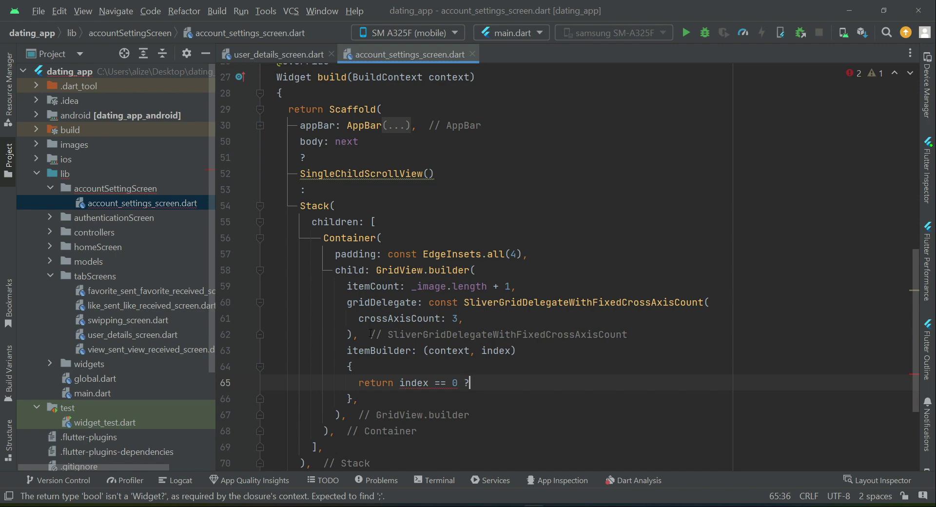
text(Container()
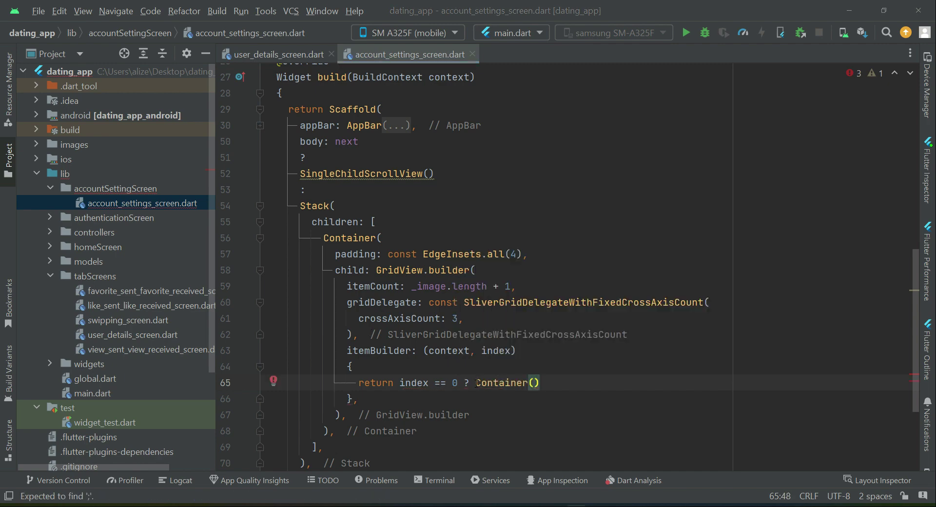
double_click(502, 383)
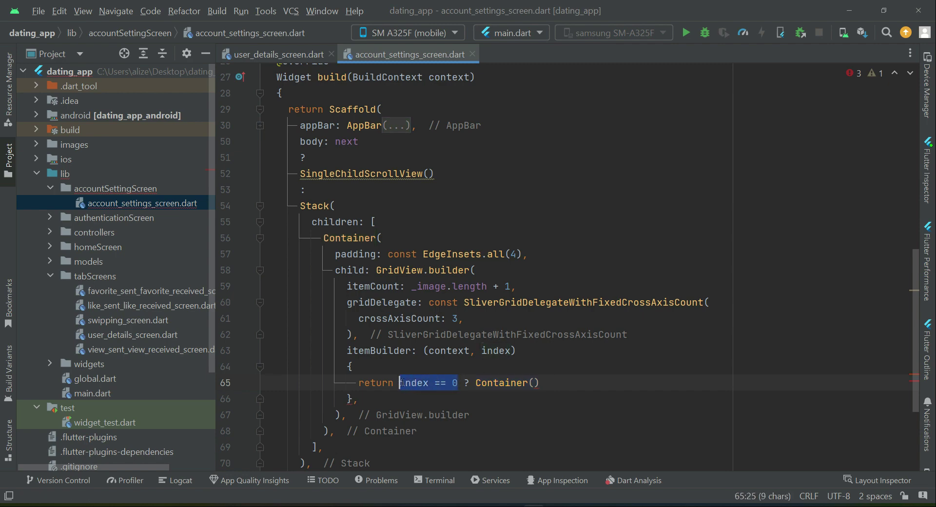
Complete the ternary with ': Container();' and split both branches onto separate lines
click(401, 383)
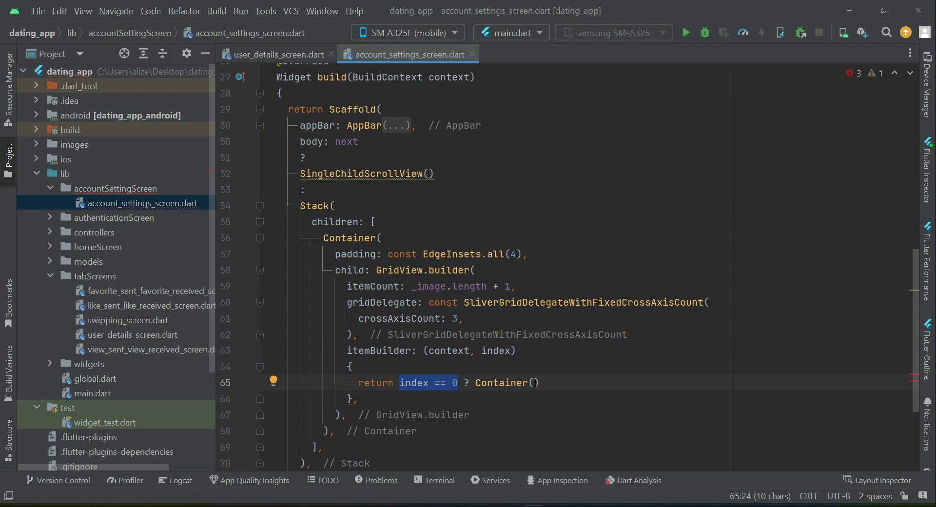
click(535, 384)
text( :)
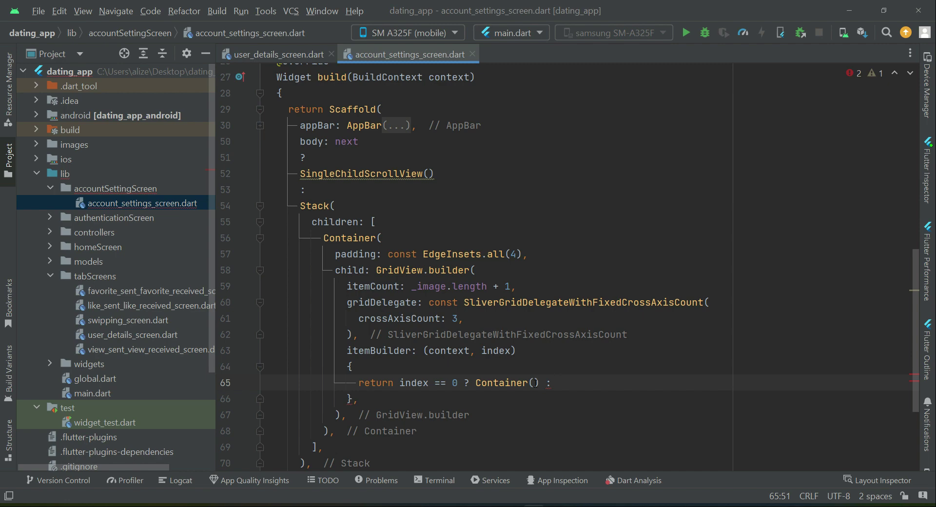
text(Container()
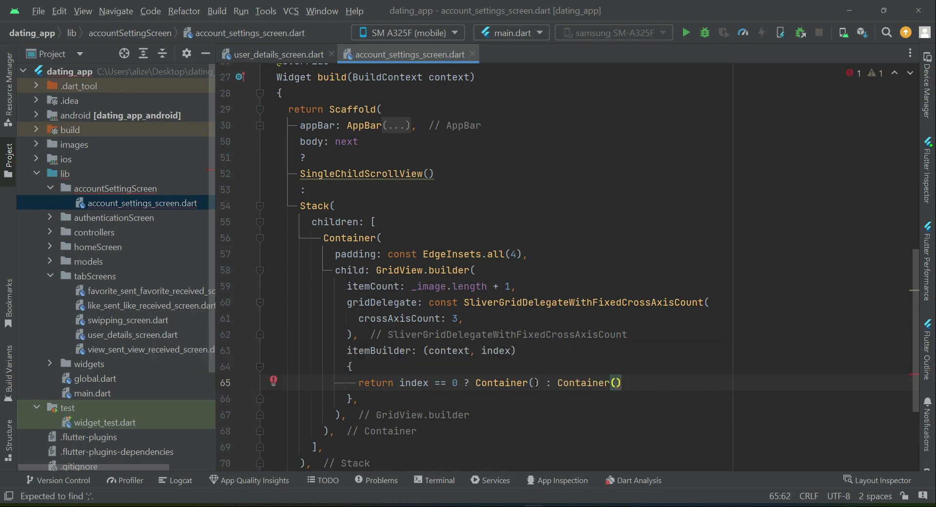
double_click(582, 383)
text(,)
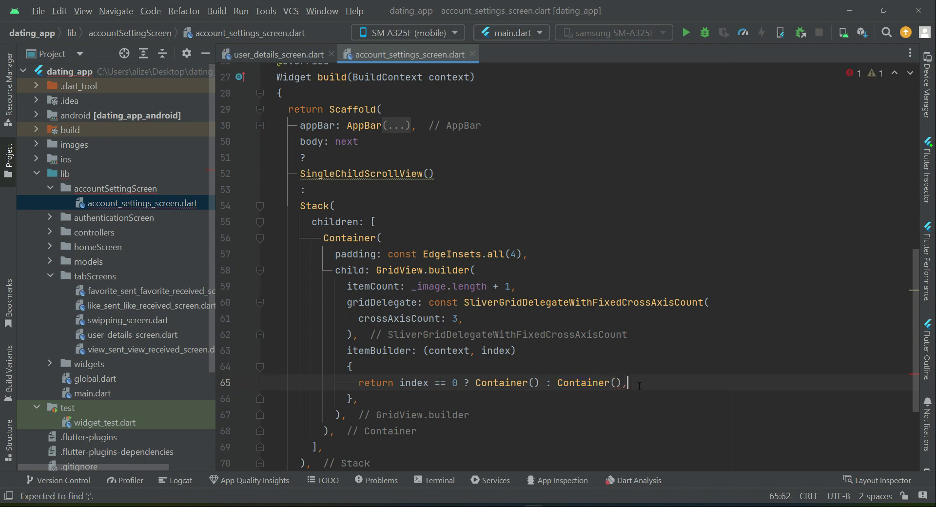
key(enter)
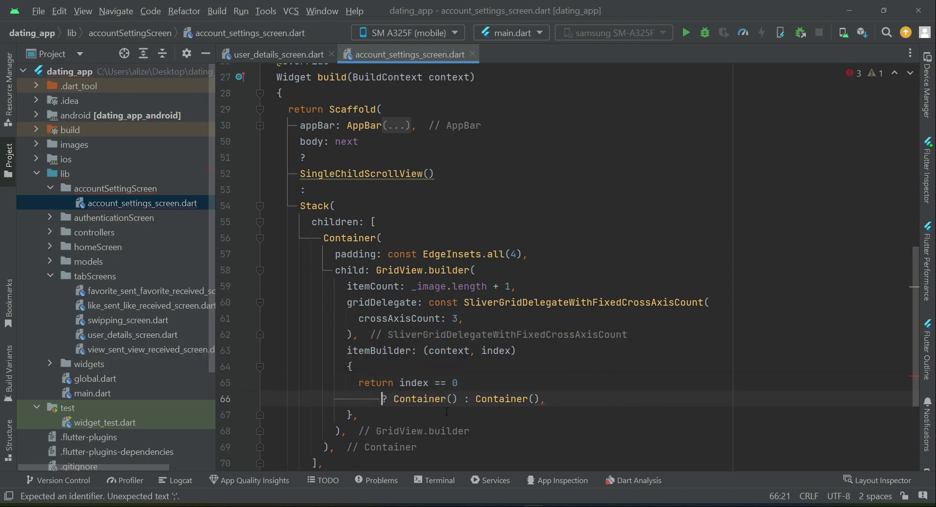
key(Enter)
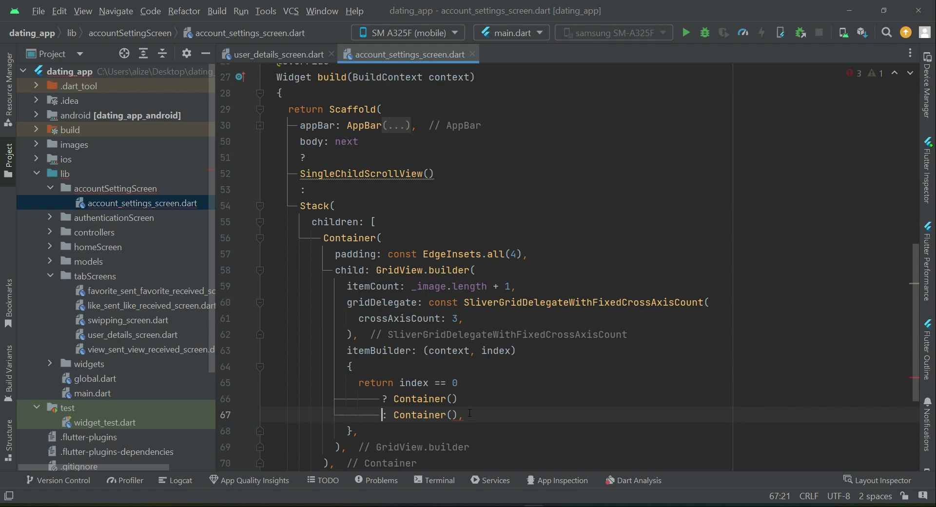
text(;)
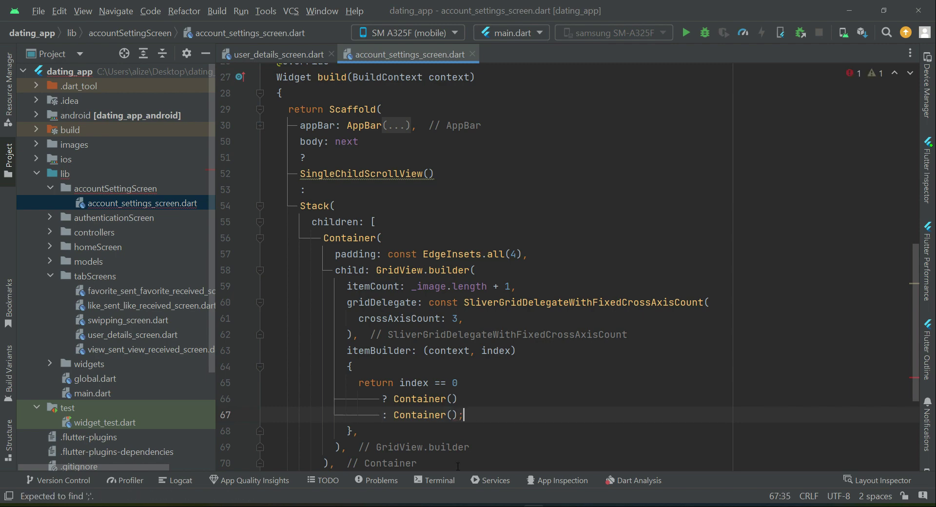
Give the first tile color Colors.white30 and a centred IconButton with onPressed (){}
double_click(421, 399)
text(color: Colors.white30,)
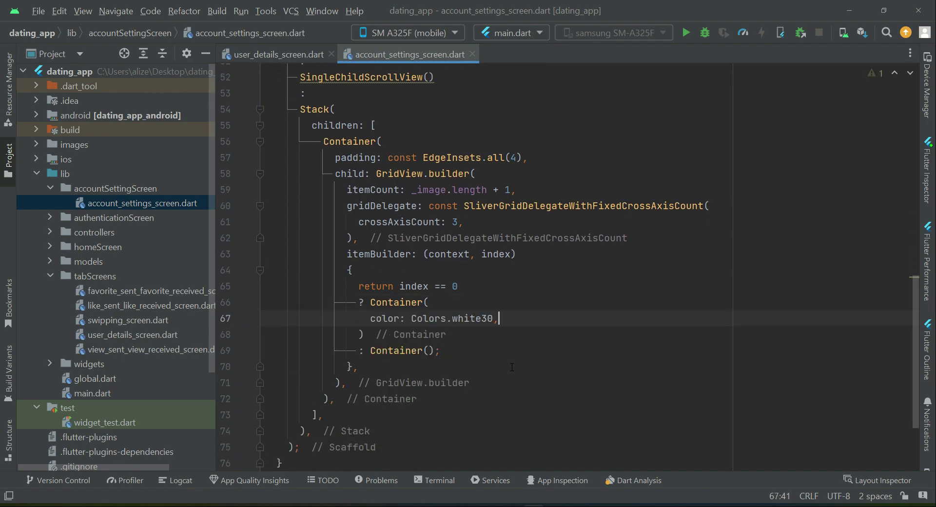
key(enter)
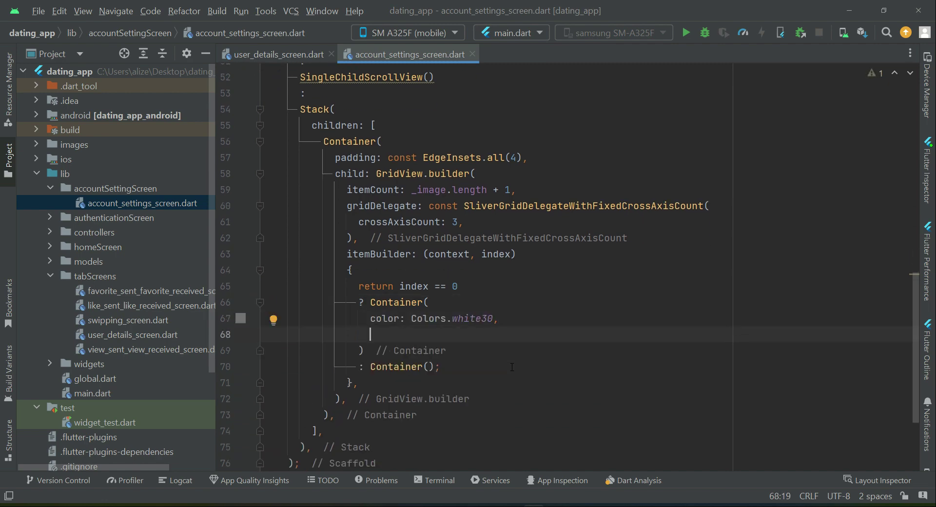
text(child: Center()
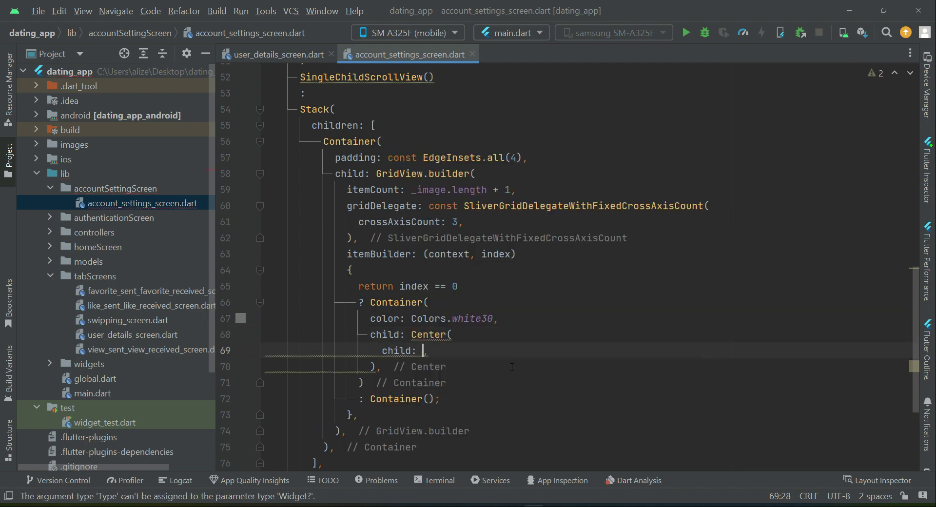
text(IconButton()
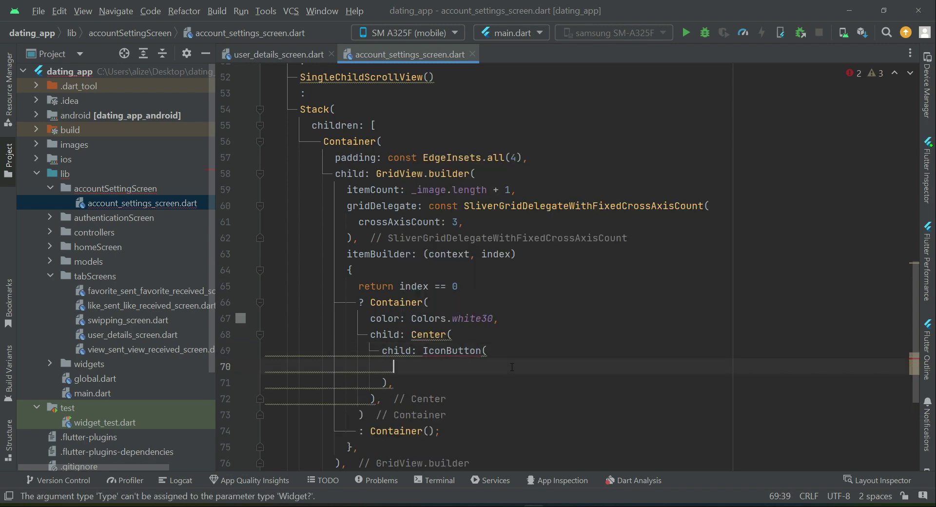
text(onPressed: ,)
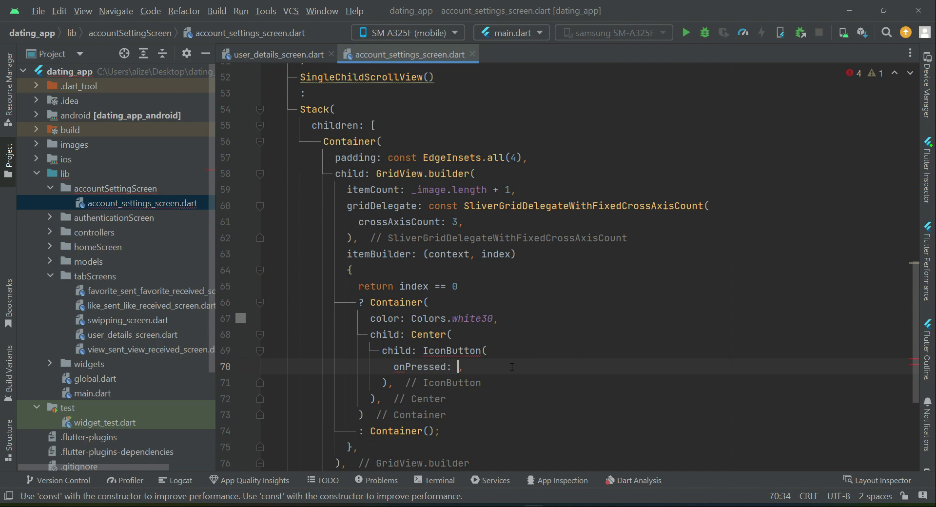
text((){})
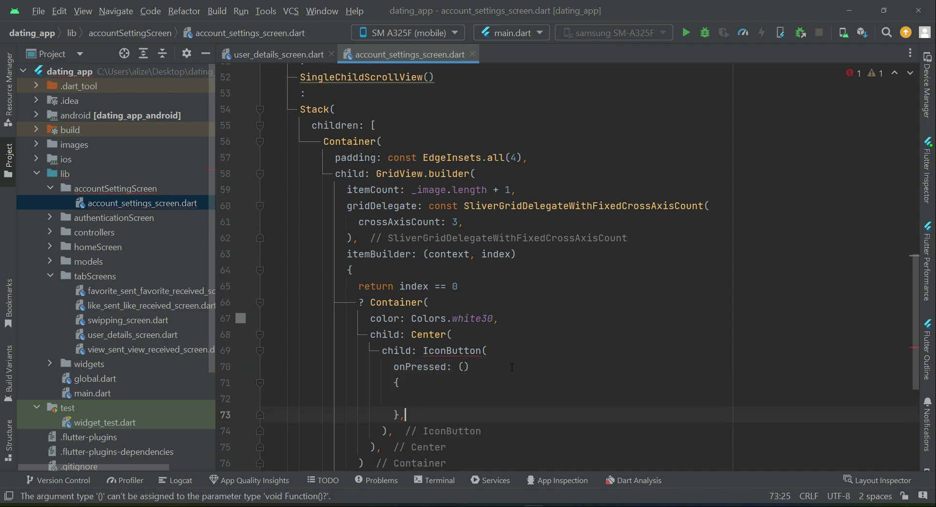
Give the IconButton icon: const Icon(Icons.add), fixing the misplaced icon line
text(const Icon(Icons.add))
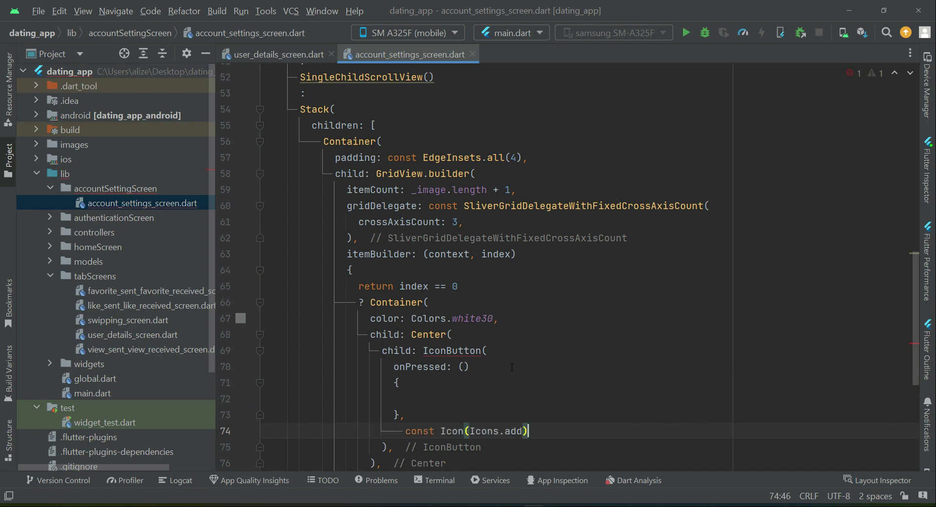
key(Backspace)
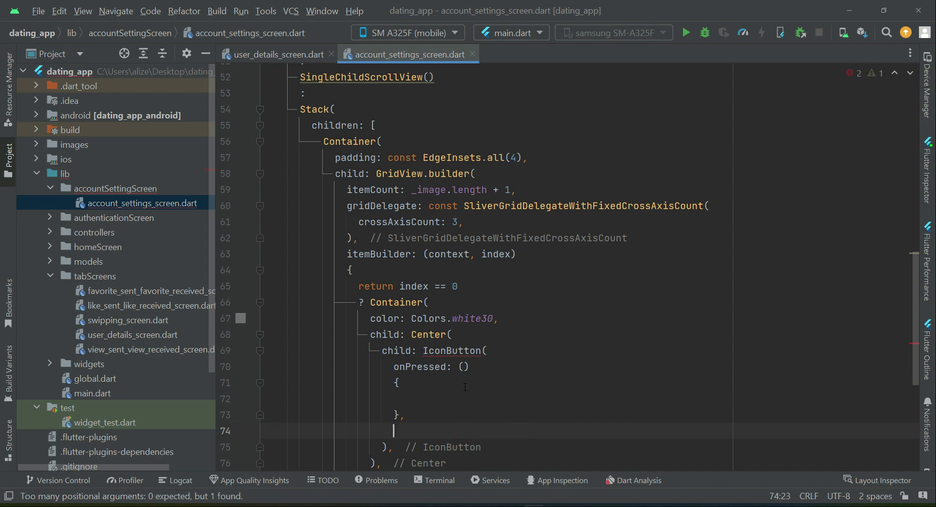
text(icon: ,)
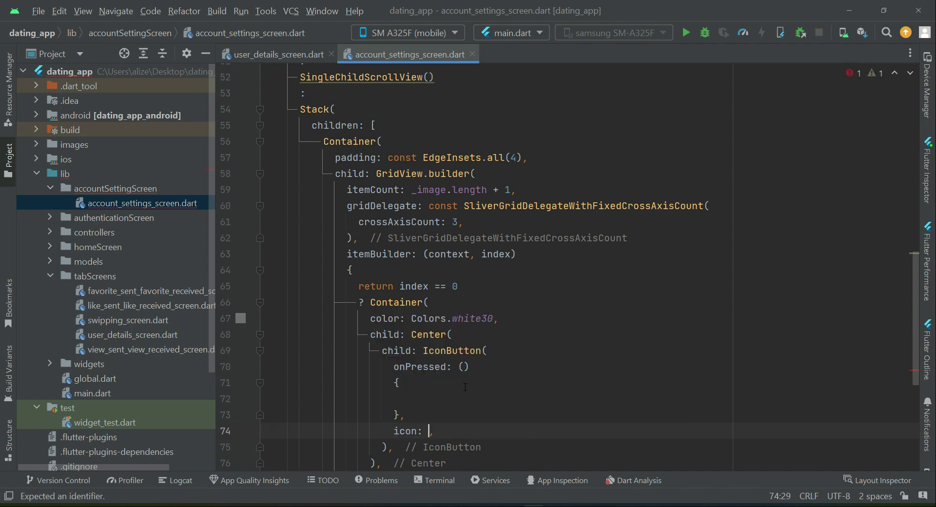
text(const Icon(Icons.add))
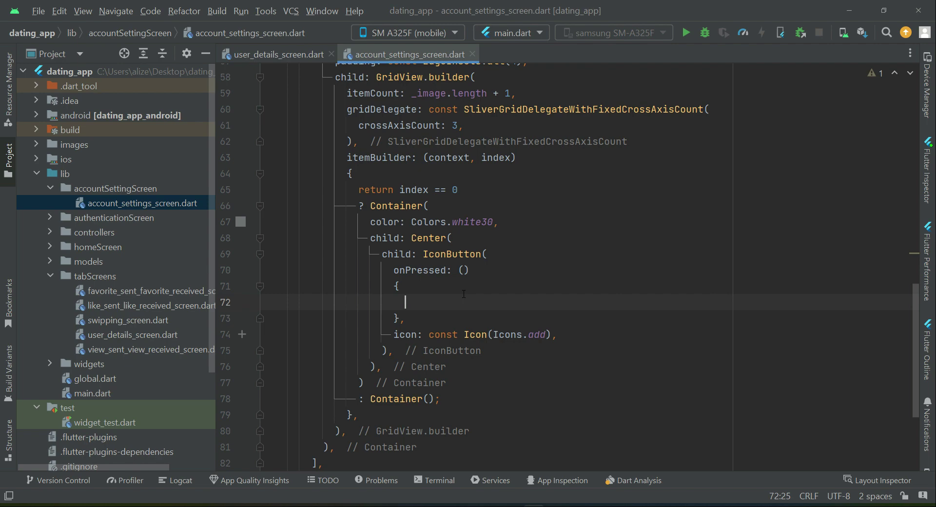
Make onPressed read !uploading ? chooseImage() : null; then return to the state class fields
text(!)
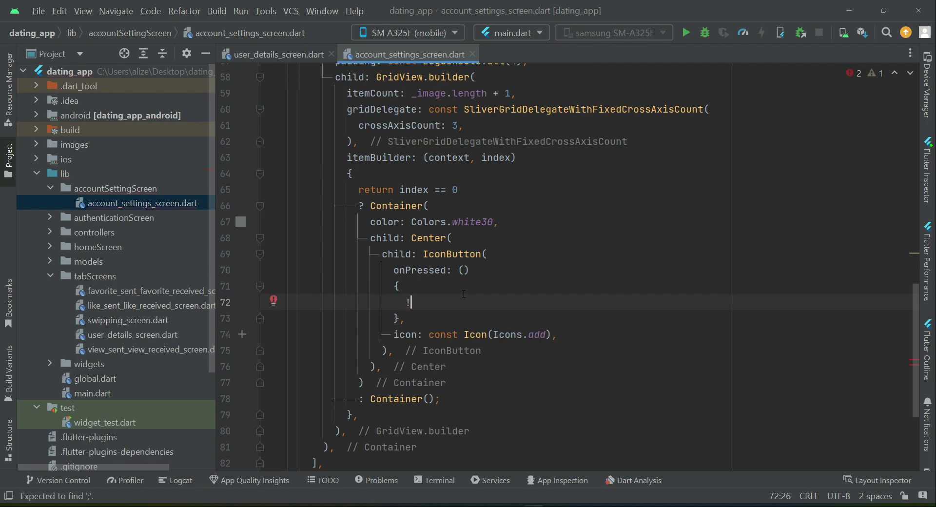
text(uploading)
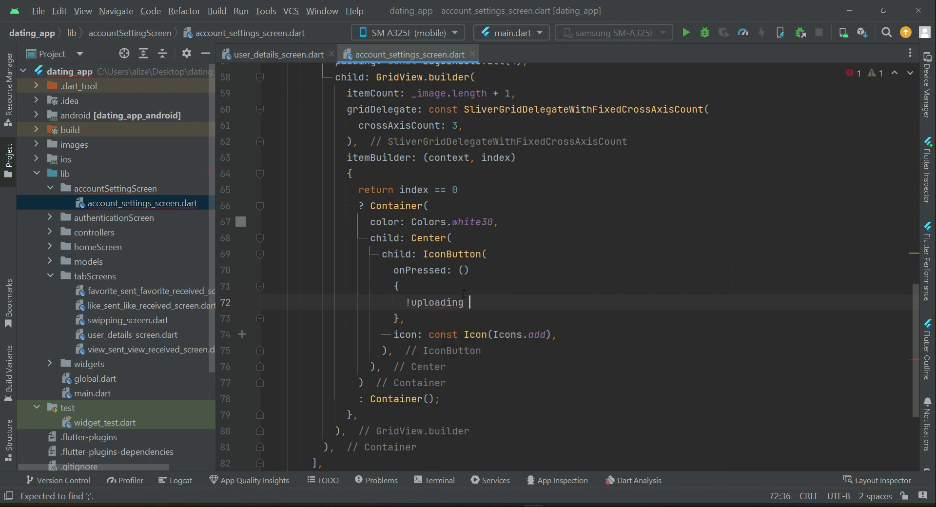
text(?)
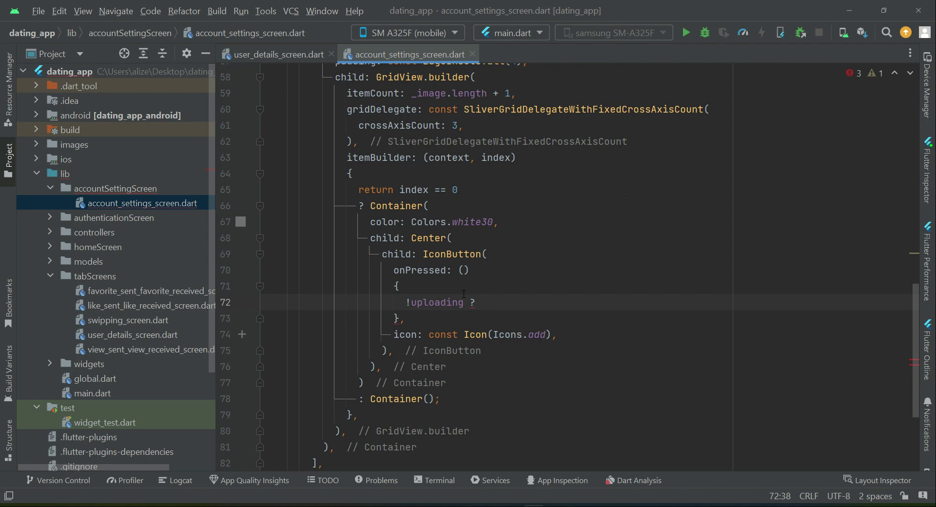
text(chooseImage)
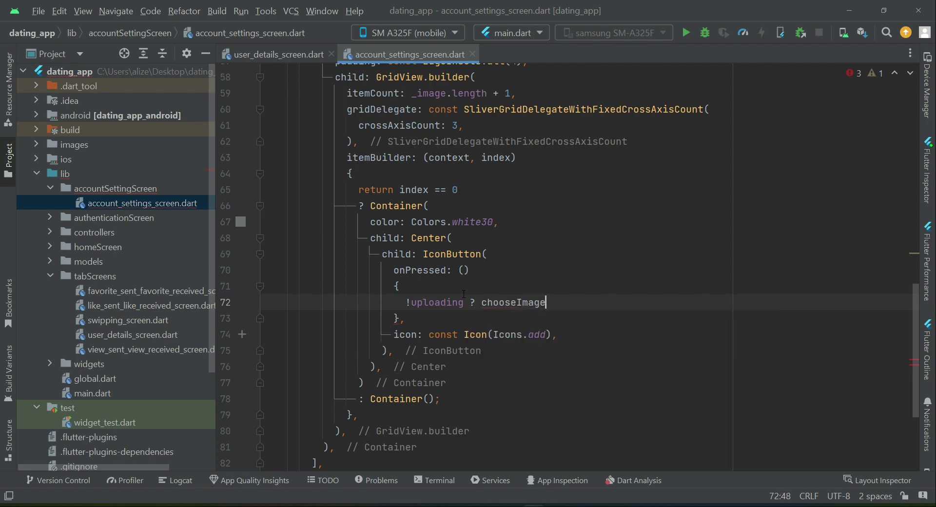
text(() :)
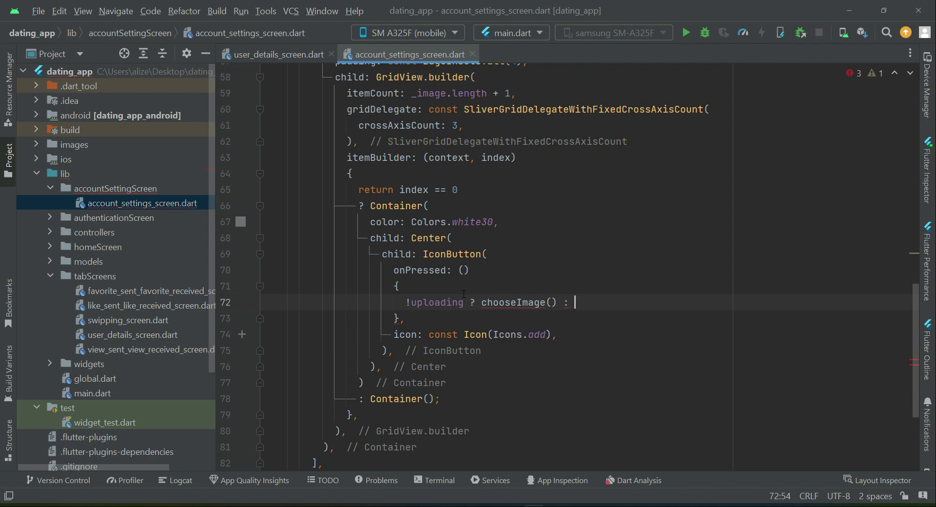
text(null;)
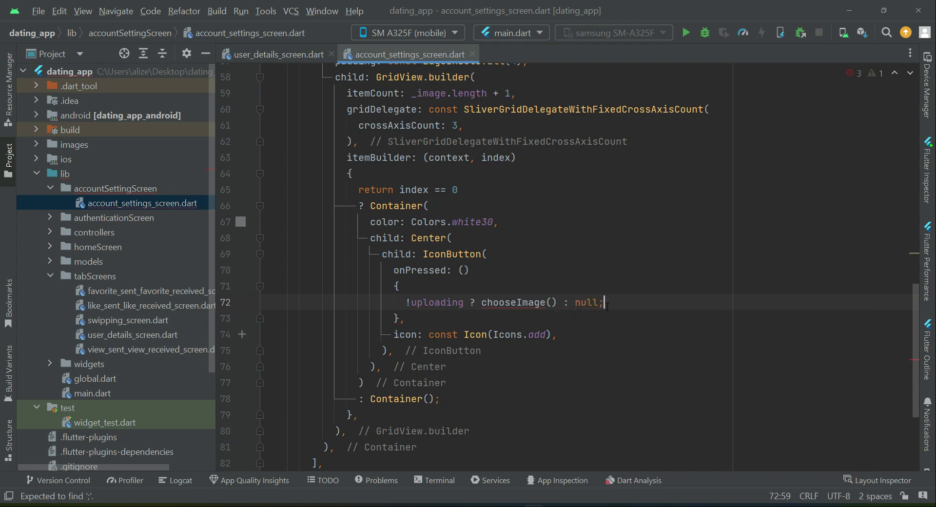
double_click(510, 302)
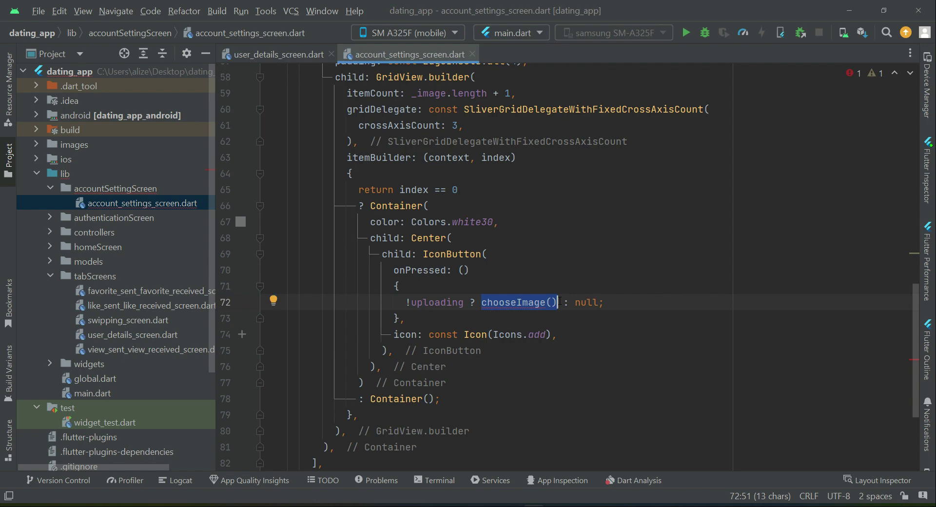
mouse_move(532, 311)
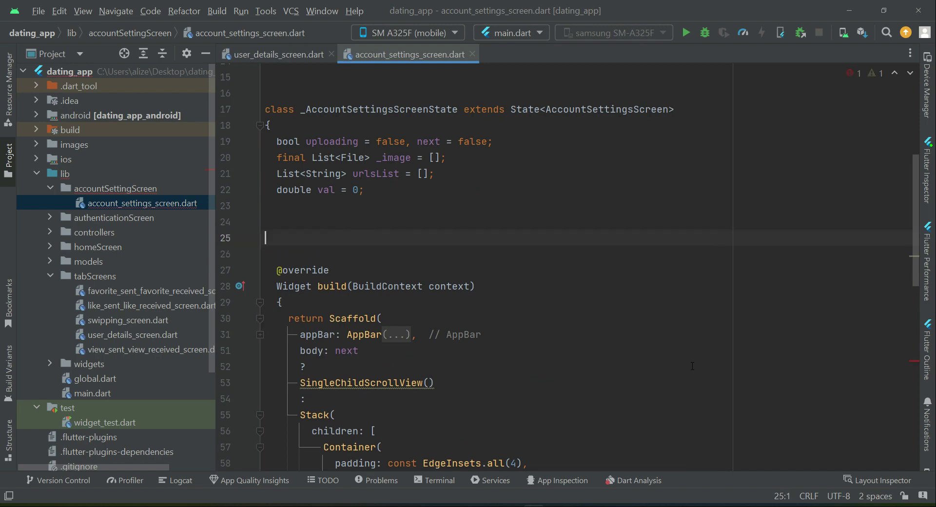
Declare an empty chooseImage(){} method stub below the state fields
text(chooseImage(){})
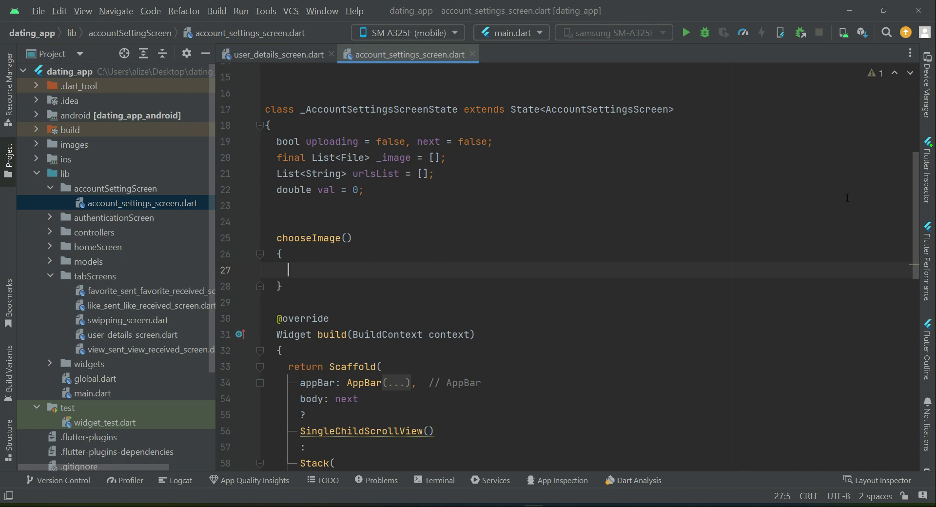
scroll(down, 3)
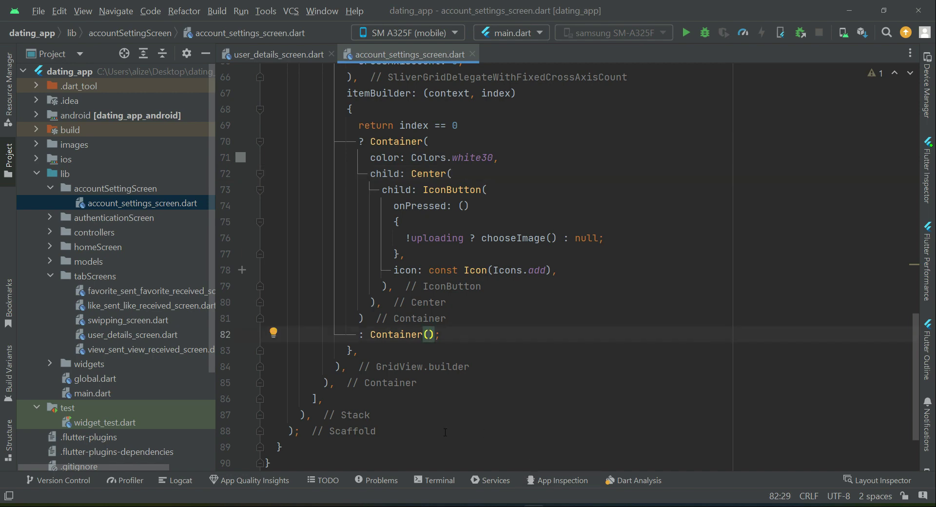
Give the other tiles margin EdgeInsets.all(3) and a BoxDecoration with image: FileImage
text(margin: ,)
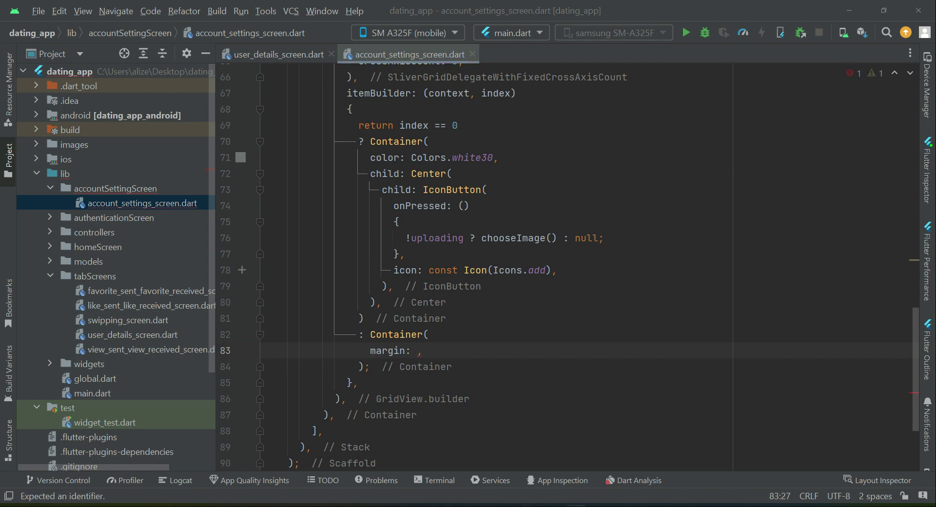
text(const EdgeInsets.all(3))
text(decoration: BoxDecoration()
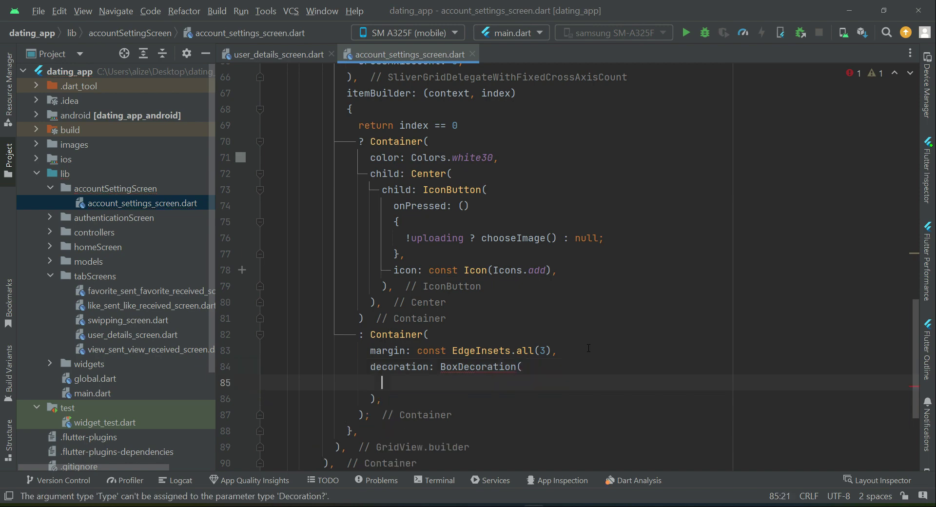
text(image:)
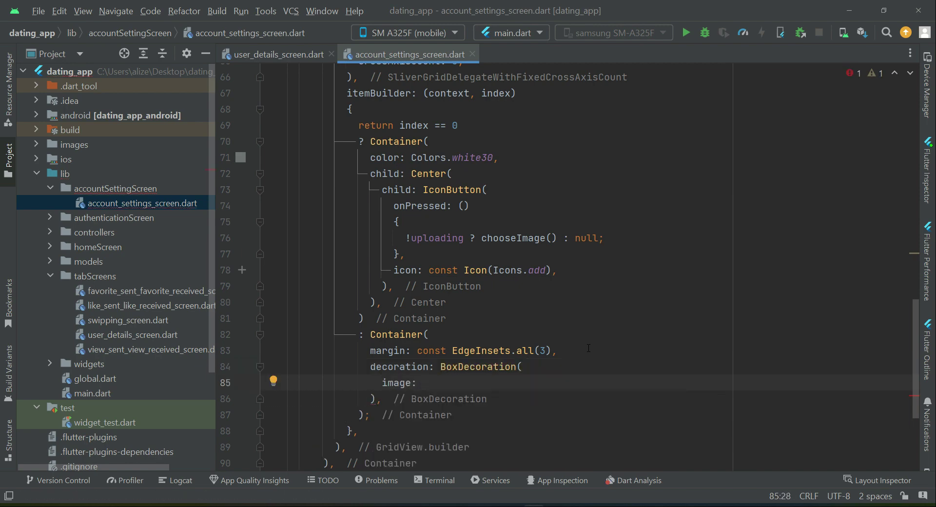
text(FileImage()
text(_image)
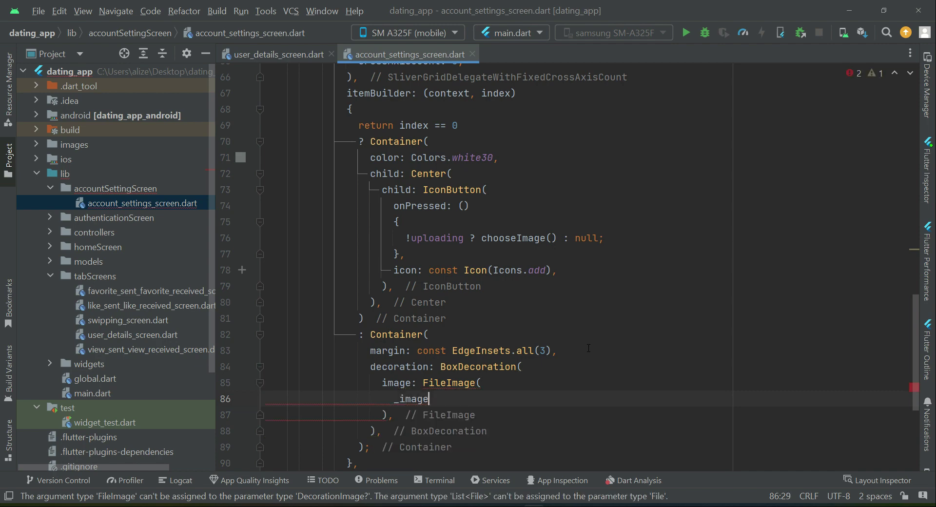
Make the FileImage look up _image[index - 1]
text([index - 1)
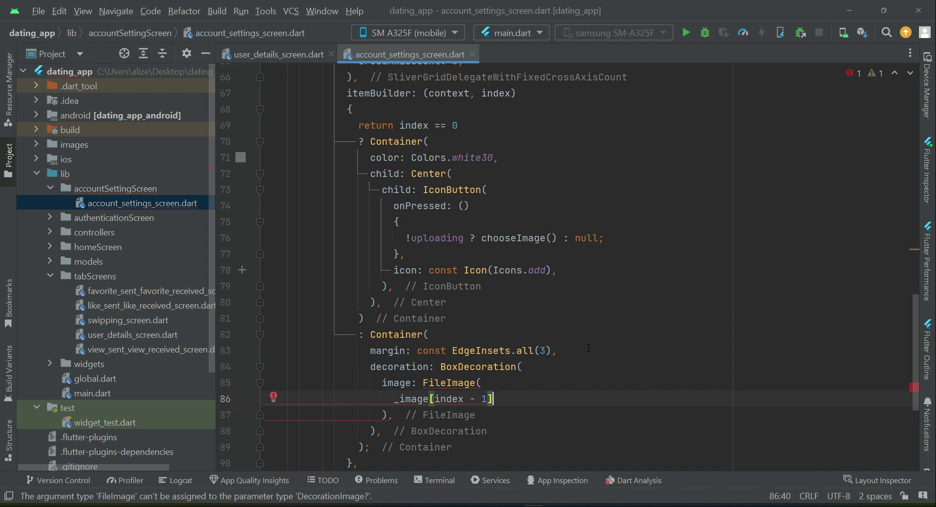
scroll(up, 3)
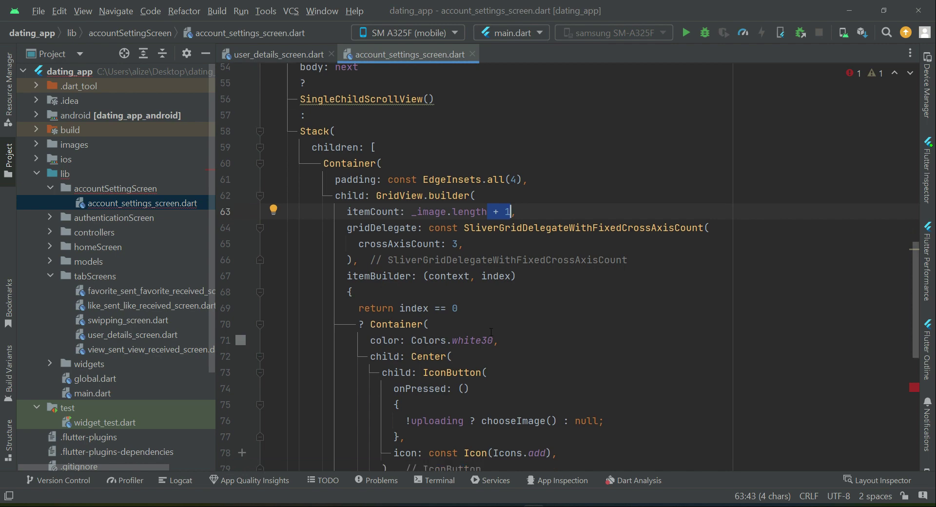
scroll(down, 3)
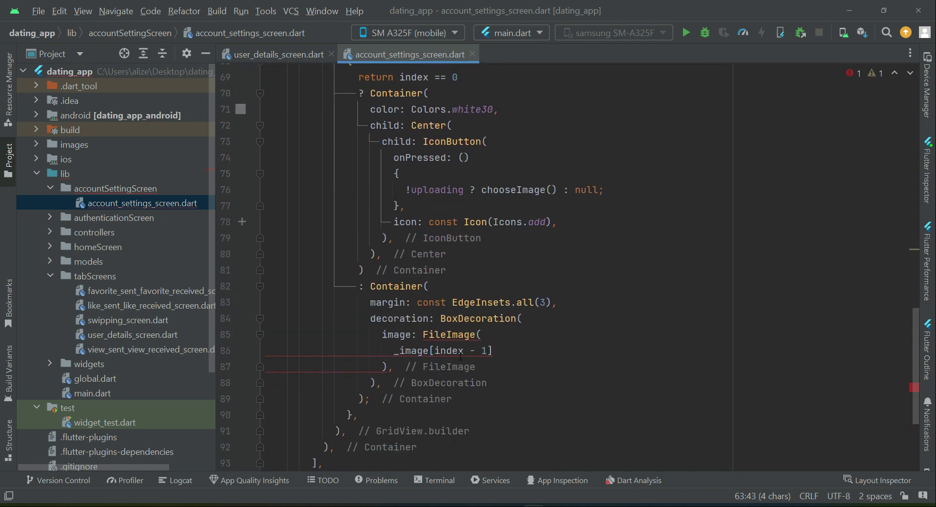
double_click(450, 351)
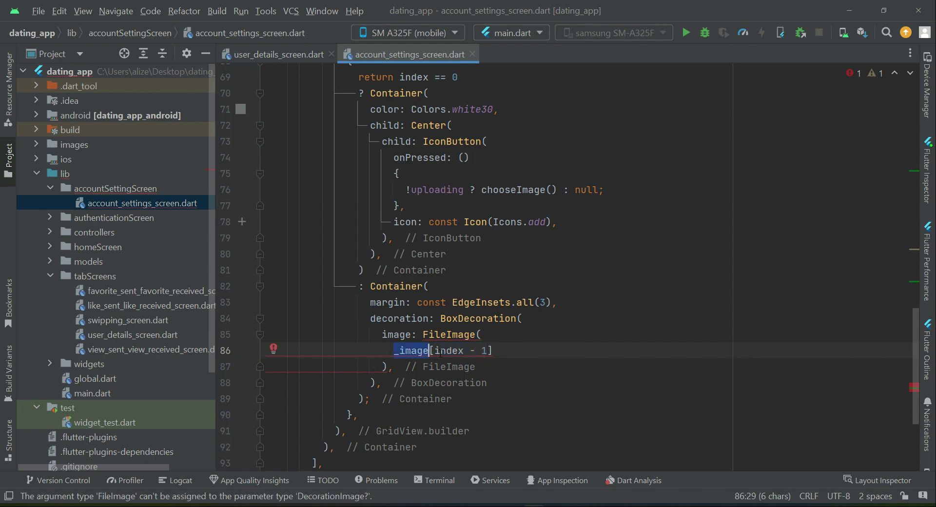
double_click(448, 351)
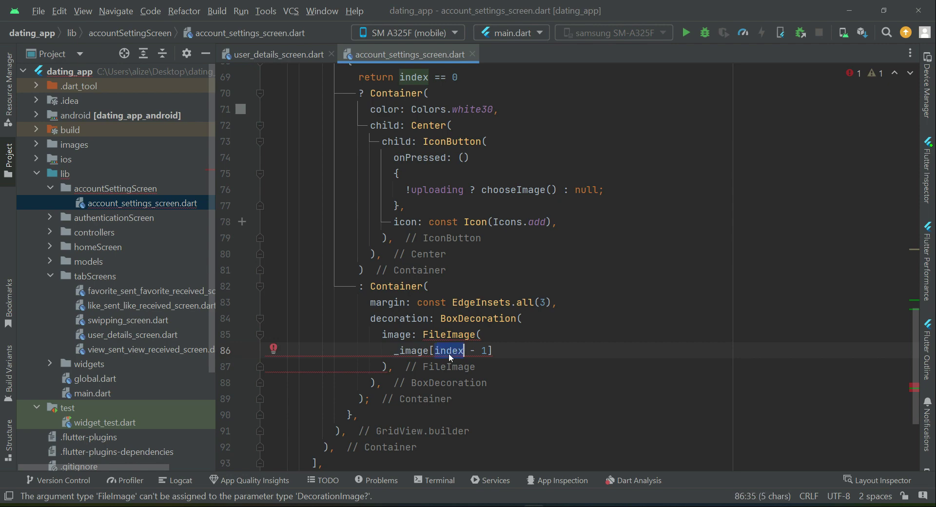
mouse_move(448, 351)
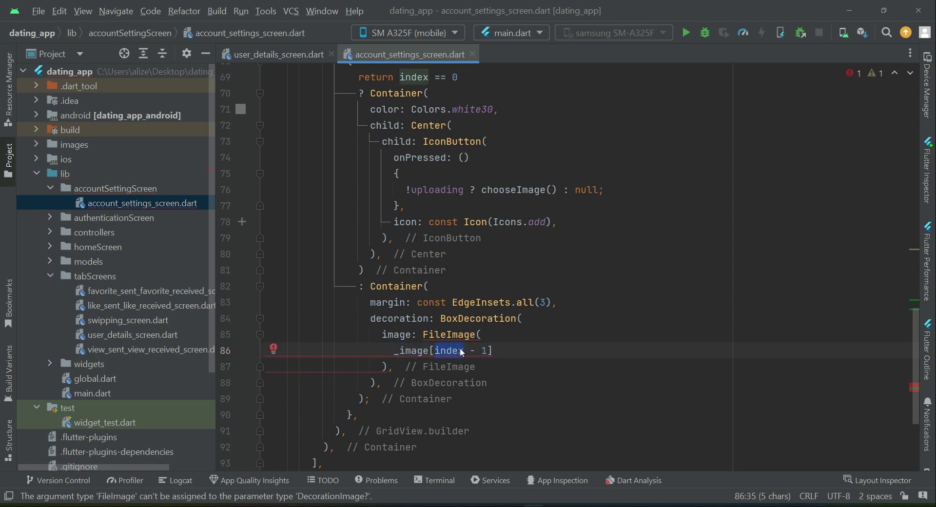
mouse_move(448, 351)
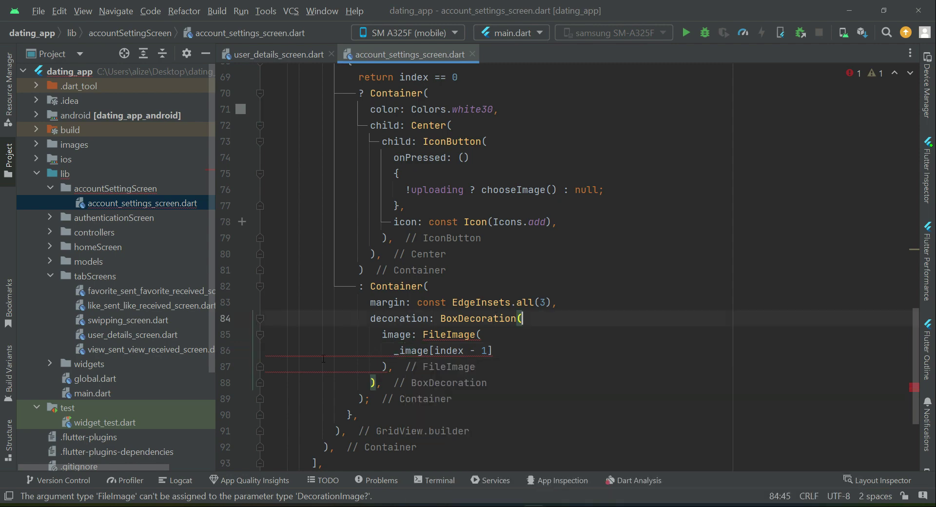
Wrap the FileImage(_image[index - 1]) in a DecorationImage(image: ...)
click(260, 335)
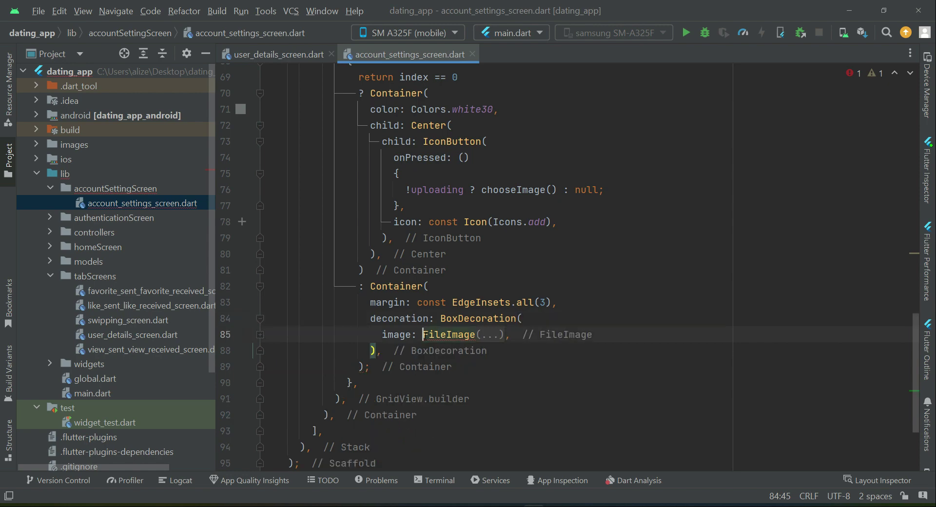
key(Delete)
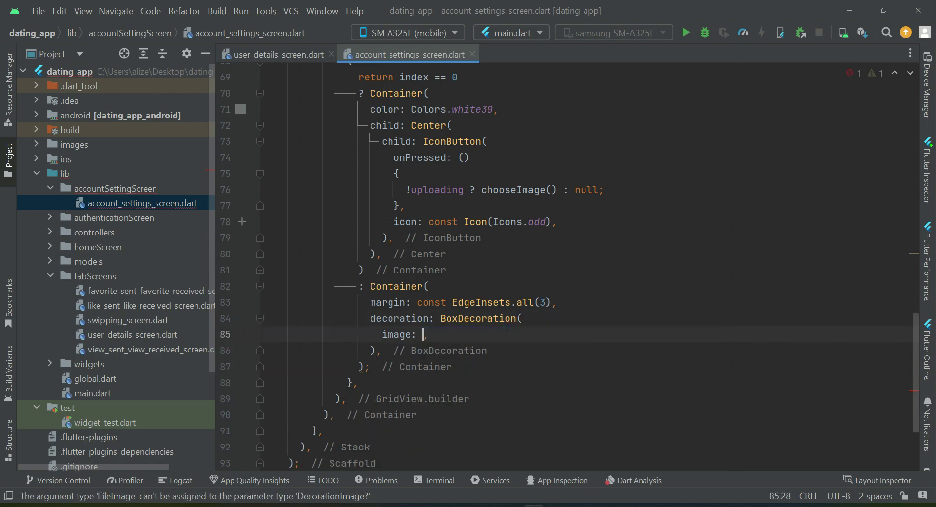
text(DecorationImage()
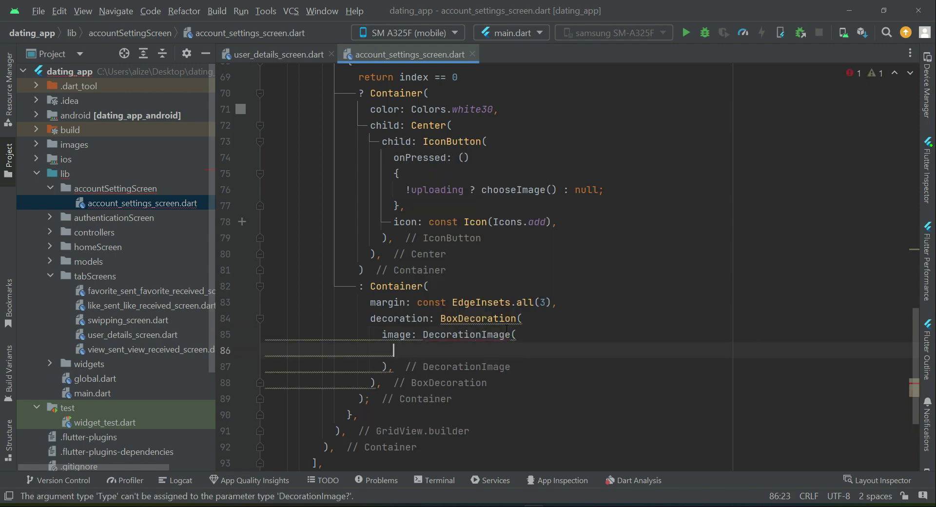
text(image: FileImage()
text(_image[index - 1)
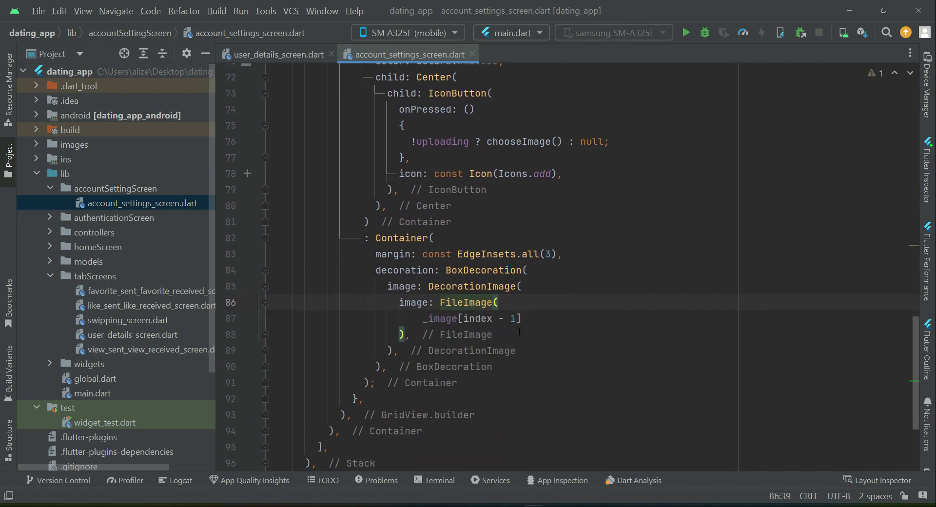
Begin giving the DecorationImage a fit: BoxF... value
text(f)
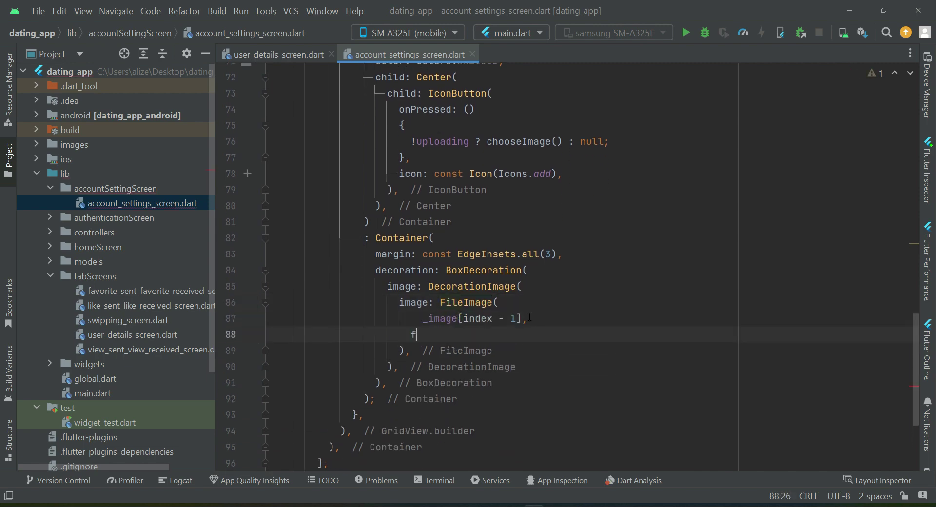
key(Backspace)
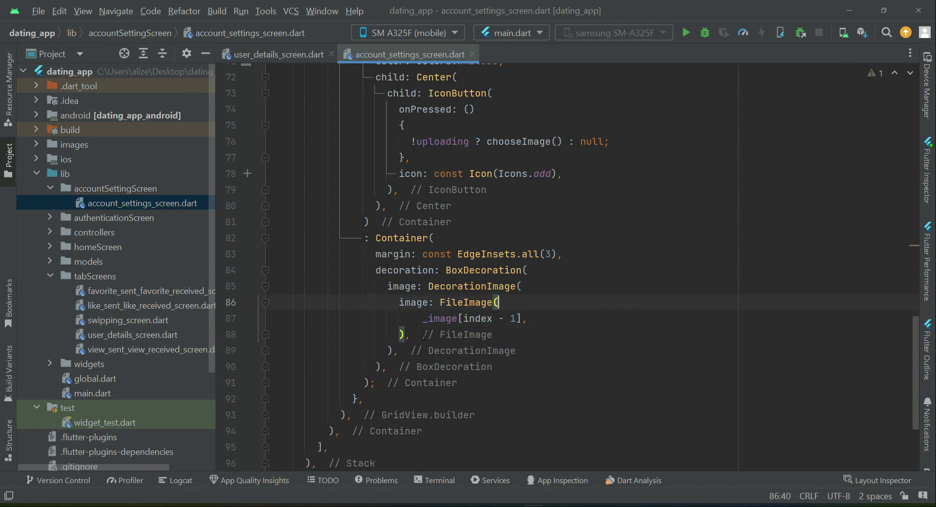
text(fit:)
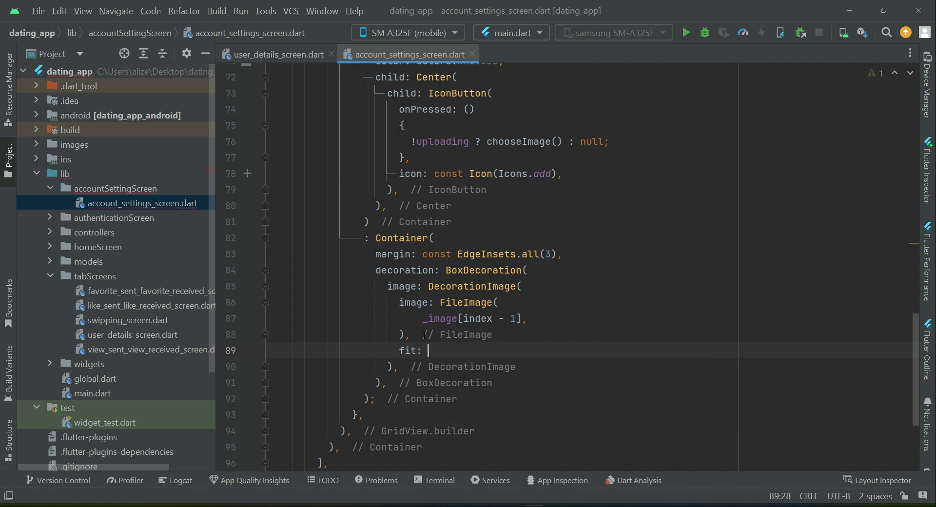
text(BoxF)
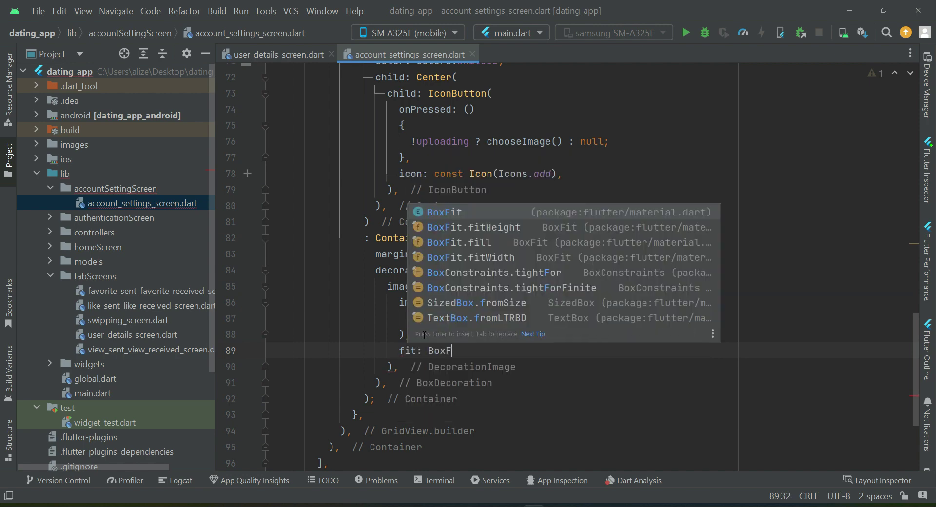